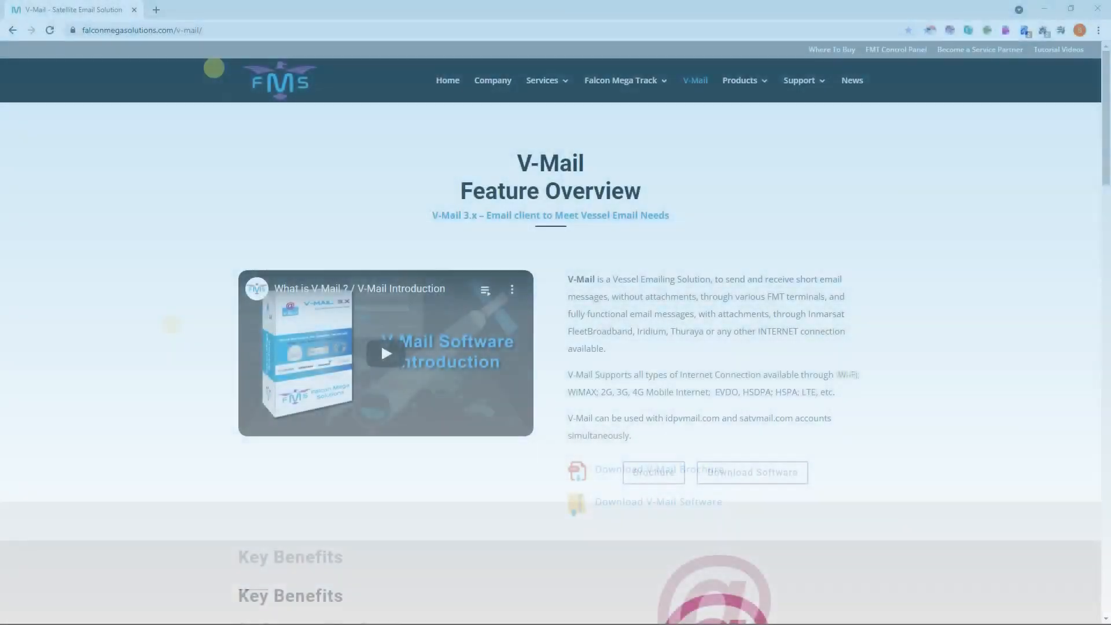
Go from the V-Mail overview to the V-Mail 3.x software download page.
click(142, 29)
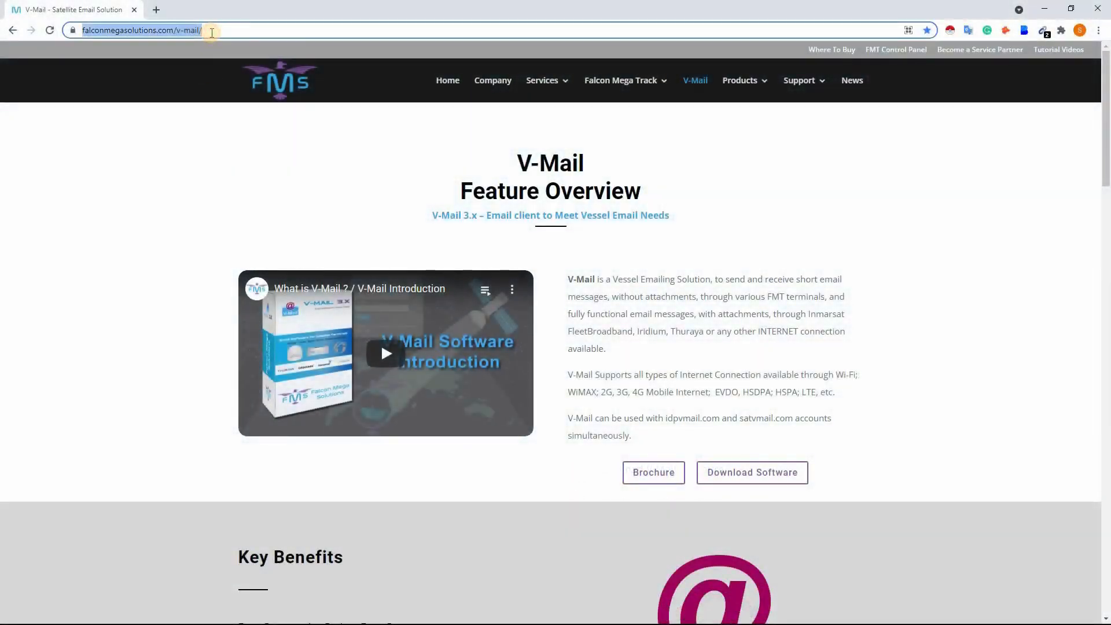
mouse_move(730, 472)
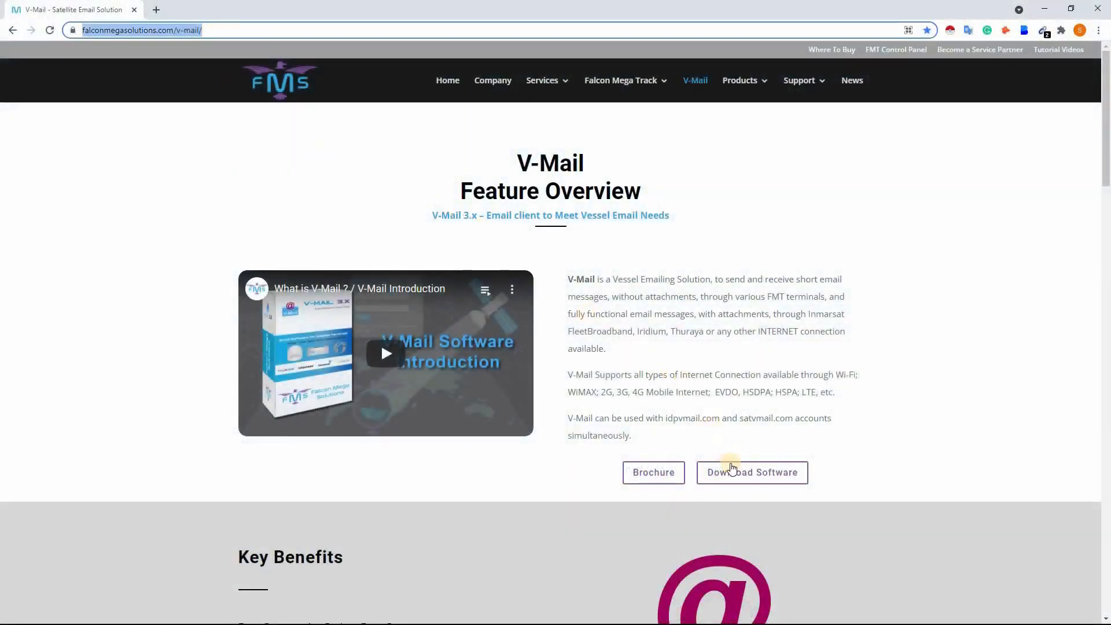
click(751, 473)
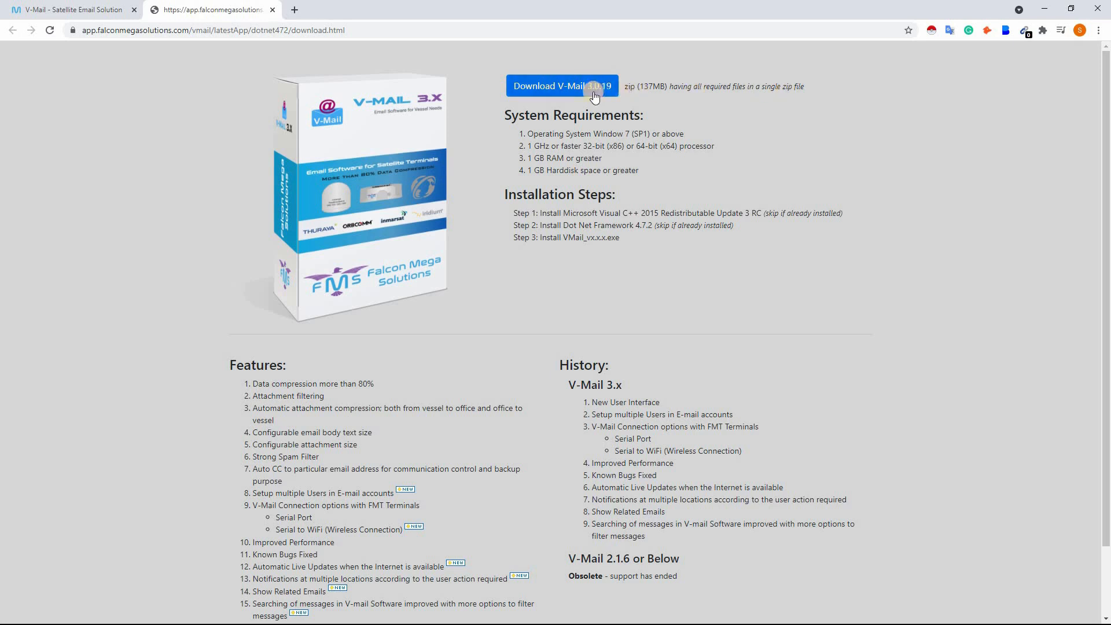
Download VMail_v3.0.19.zip, open it, and read the Read me installation notes.
click(561, 85)
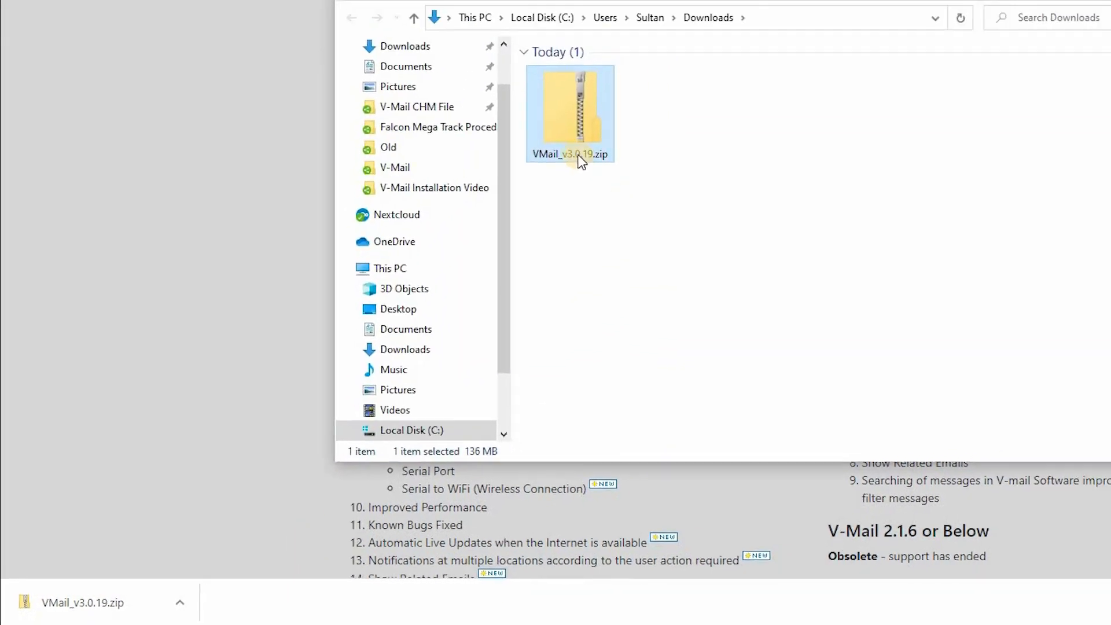
double_click(569, 113)
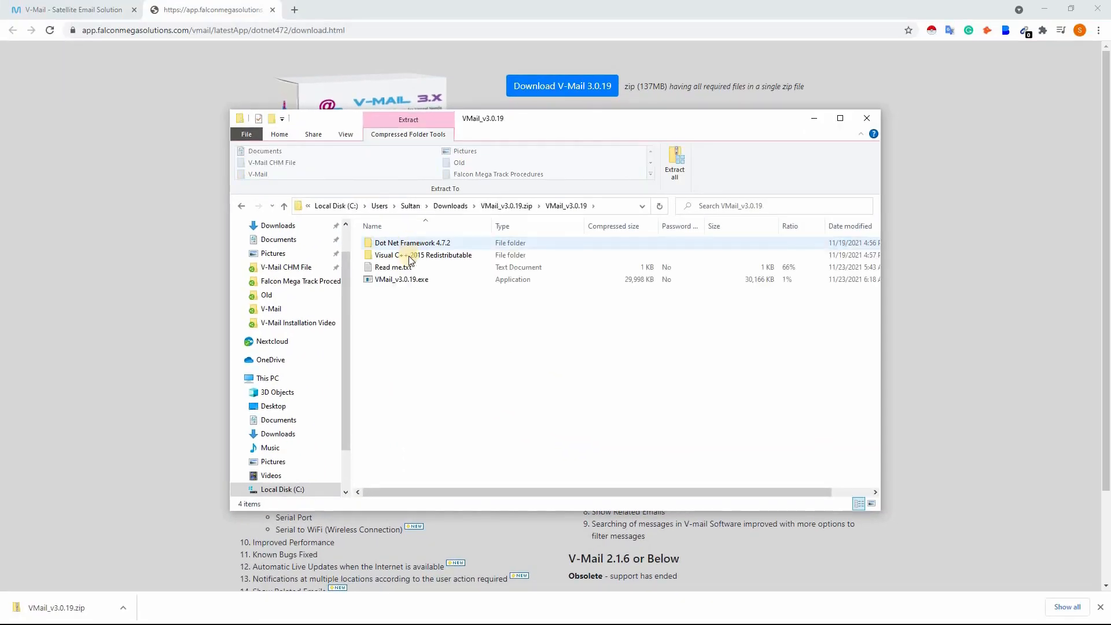
double_click(388, 267)
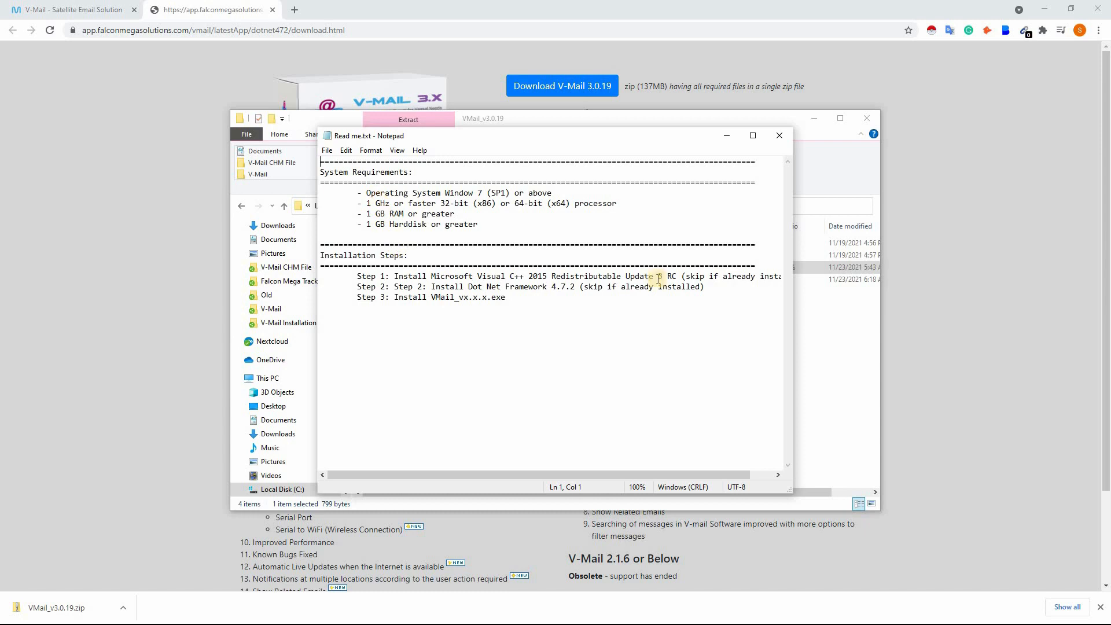
click(779, 136)
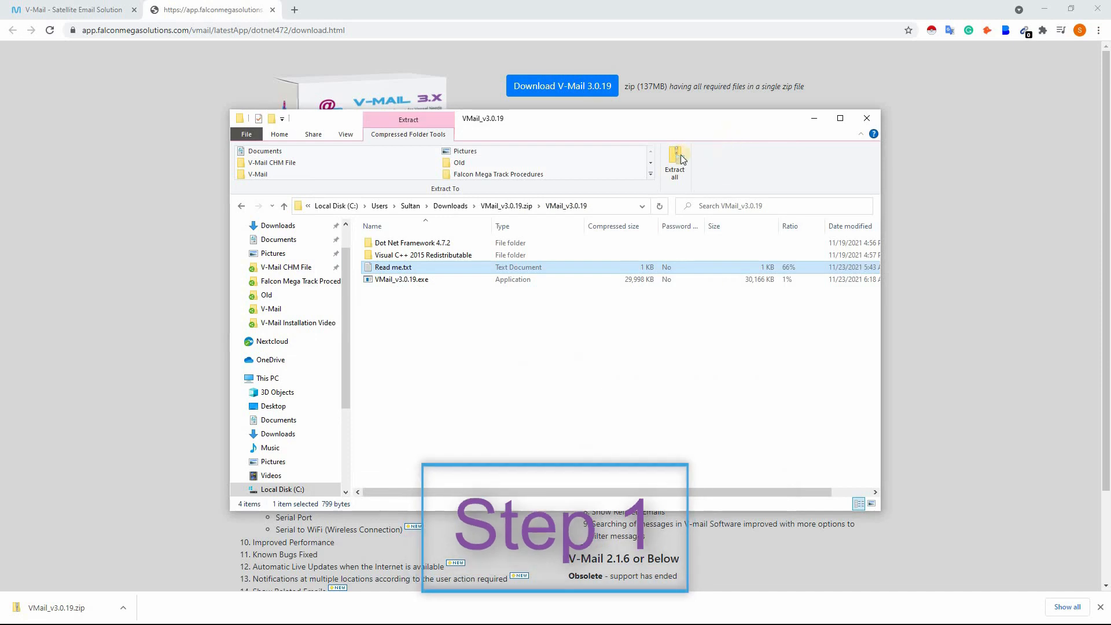
mouse_move(433, 256)
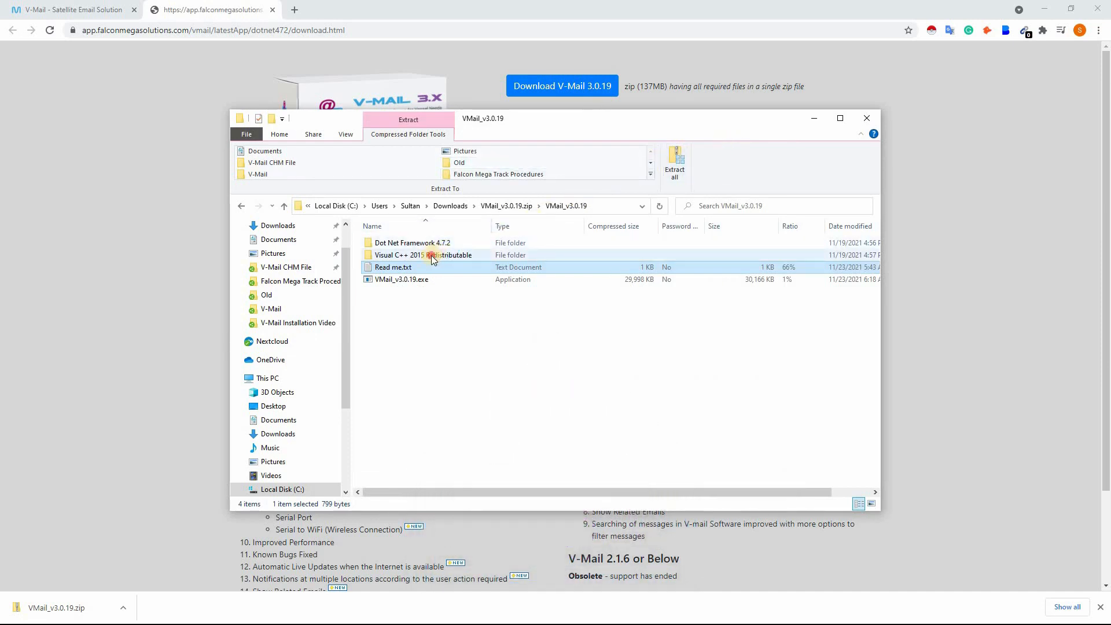
Open the Visual C++ 2015 Redistributable folder and select the vc_redist.x64.exe installer.
double_click(424, 256)
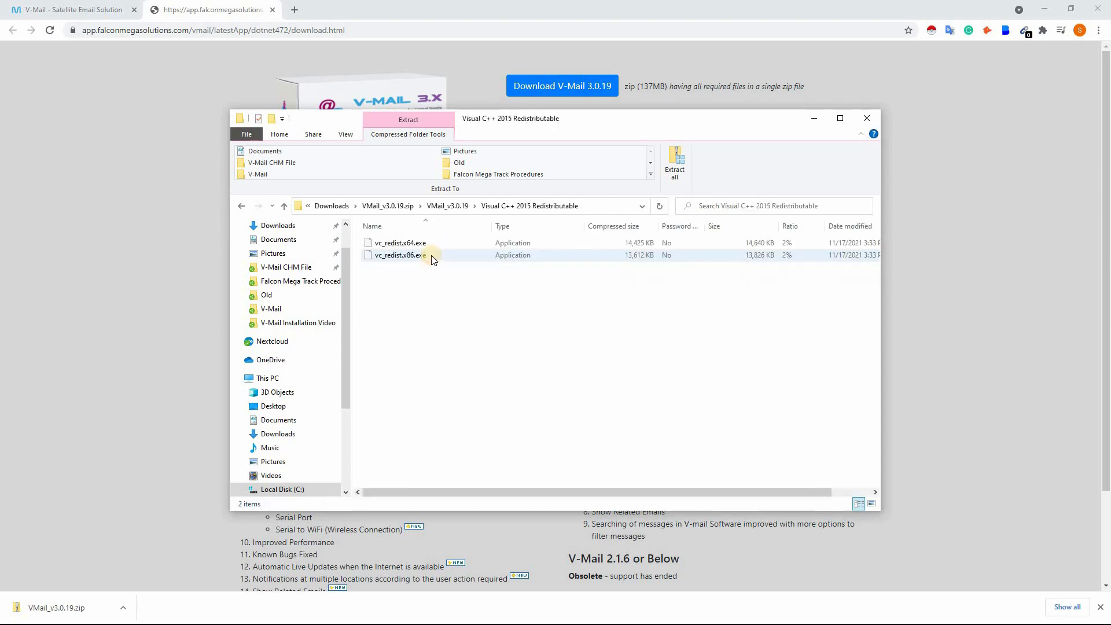
click(398, 255)
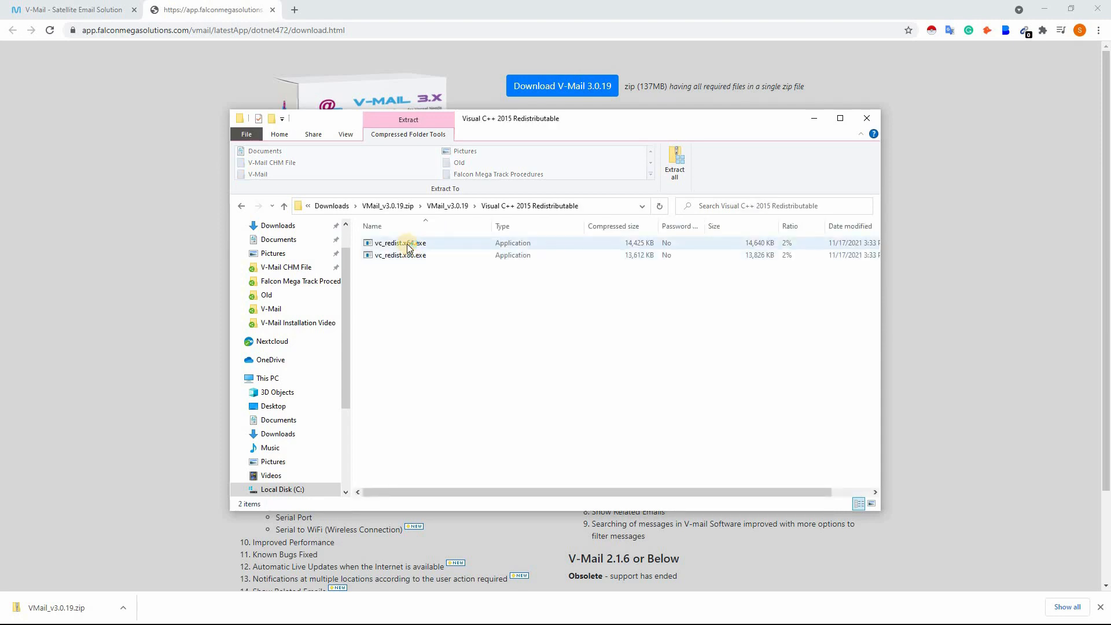
click(399, 243)
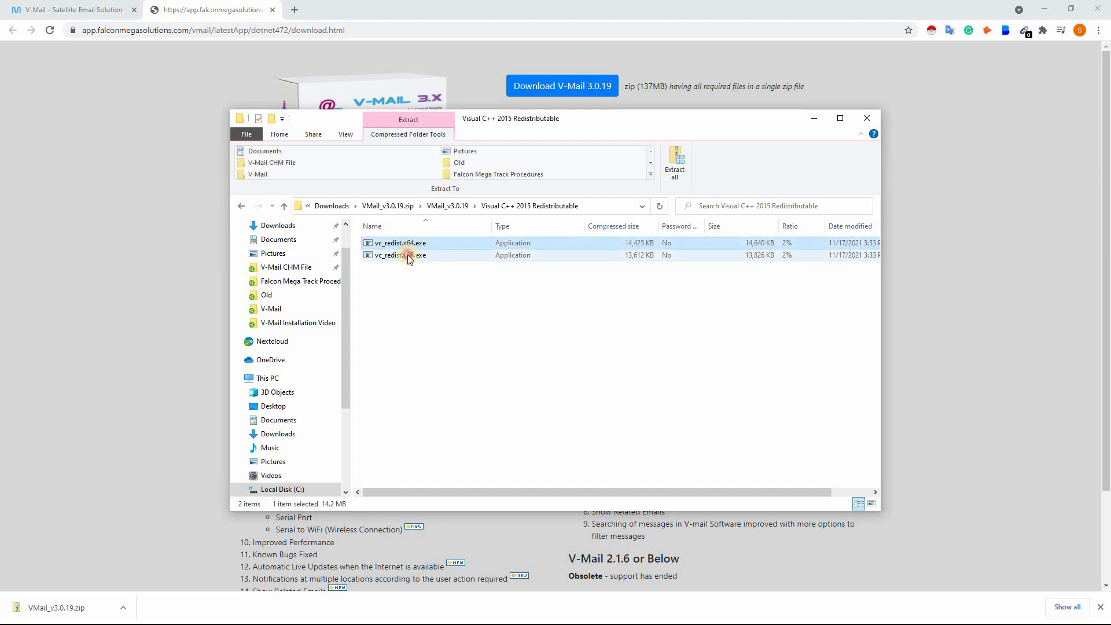
click(398, 256)
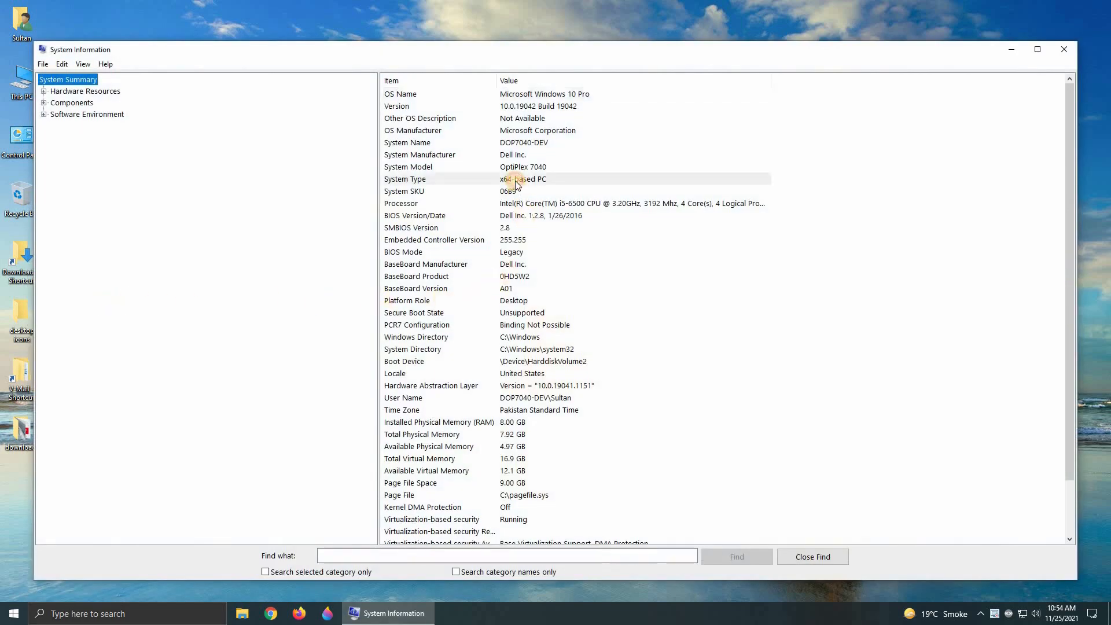
Check System Information's System Type, which reads x64-based PC.
click(511, 179)
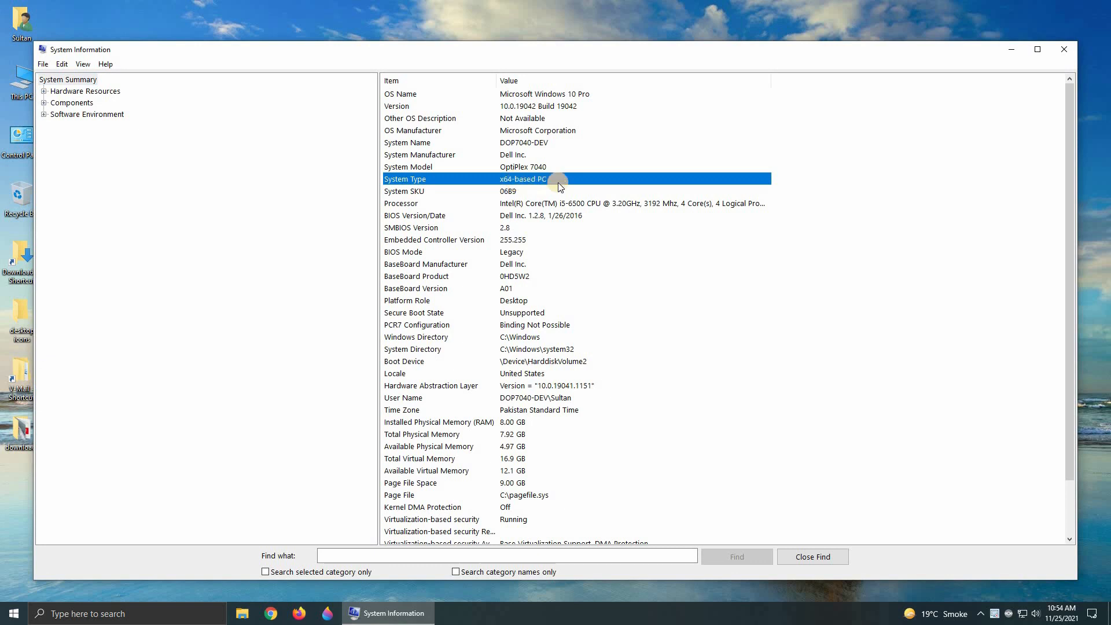
mouse_move(1047, 94)
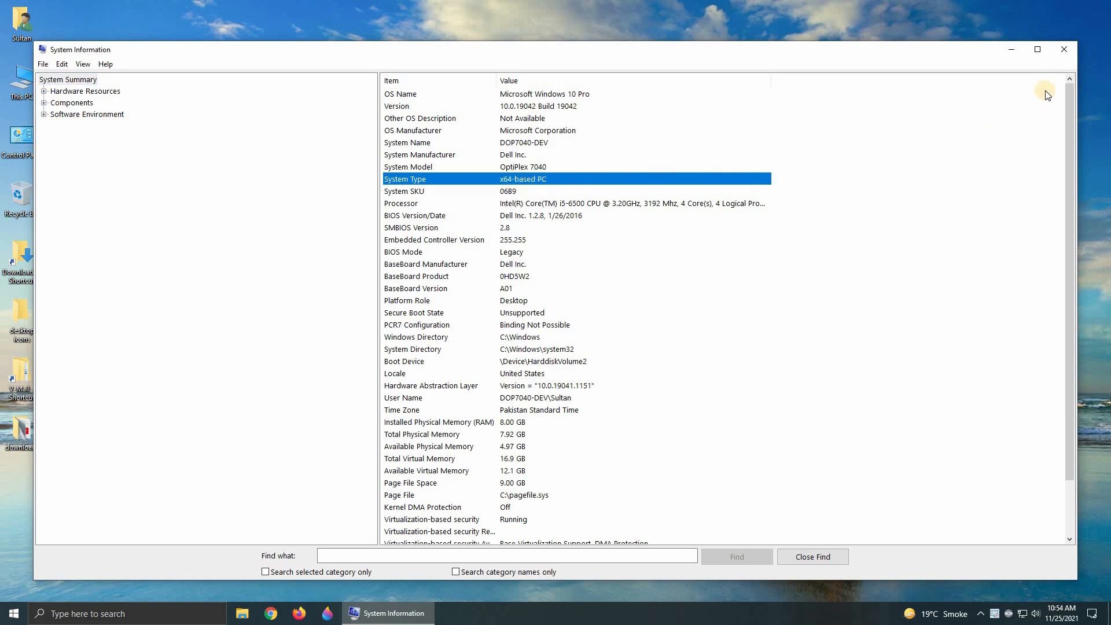
mouse_move(1064, 50)
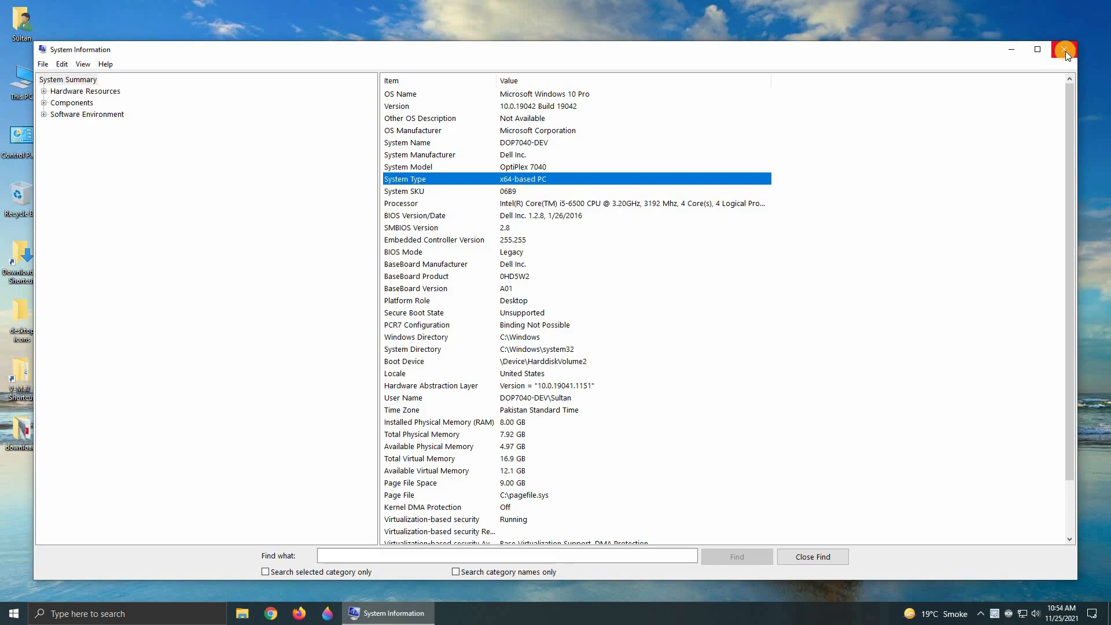
Run the Visual C++ 2015 x64 installer and dismiss its already-installed failure.
click(1065, 49)
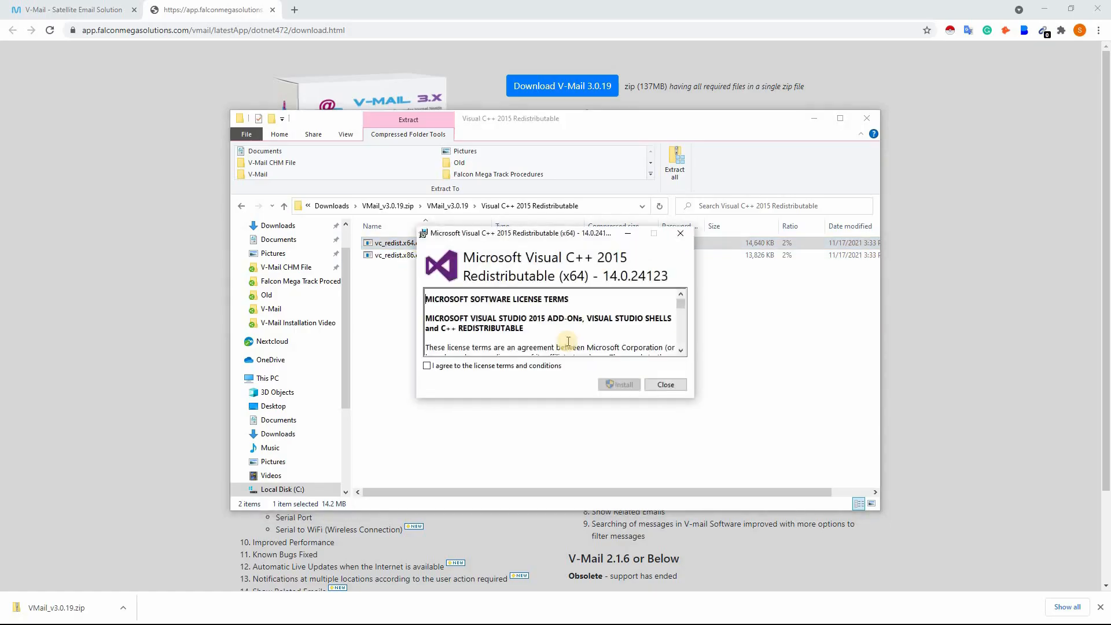
click(618, 384)
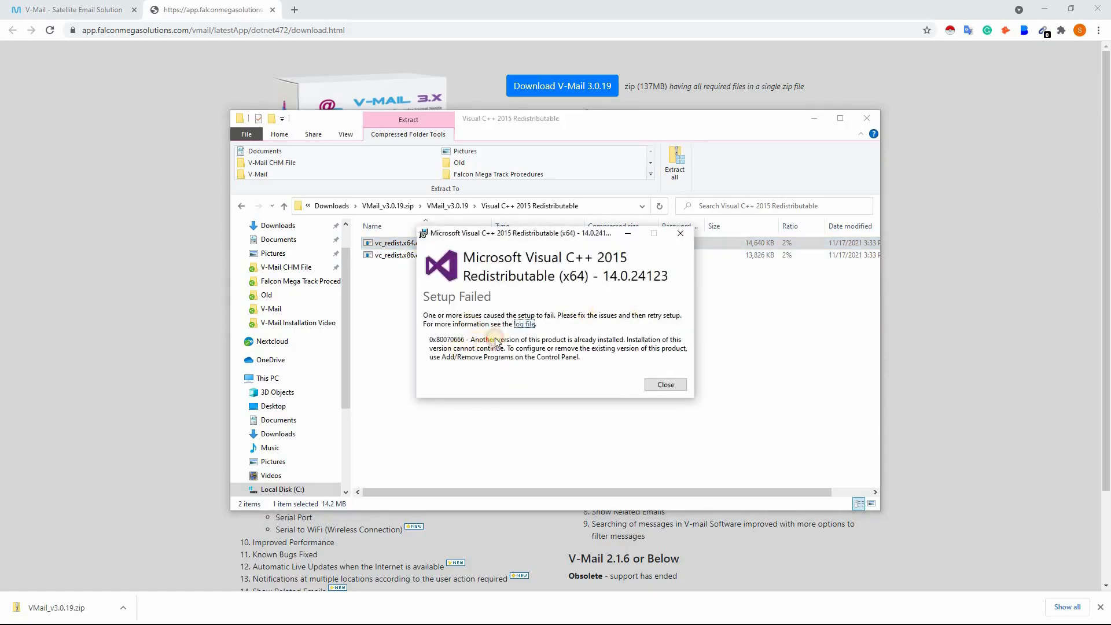
click(664, 384)
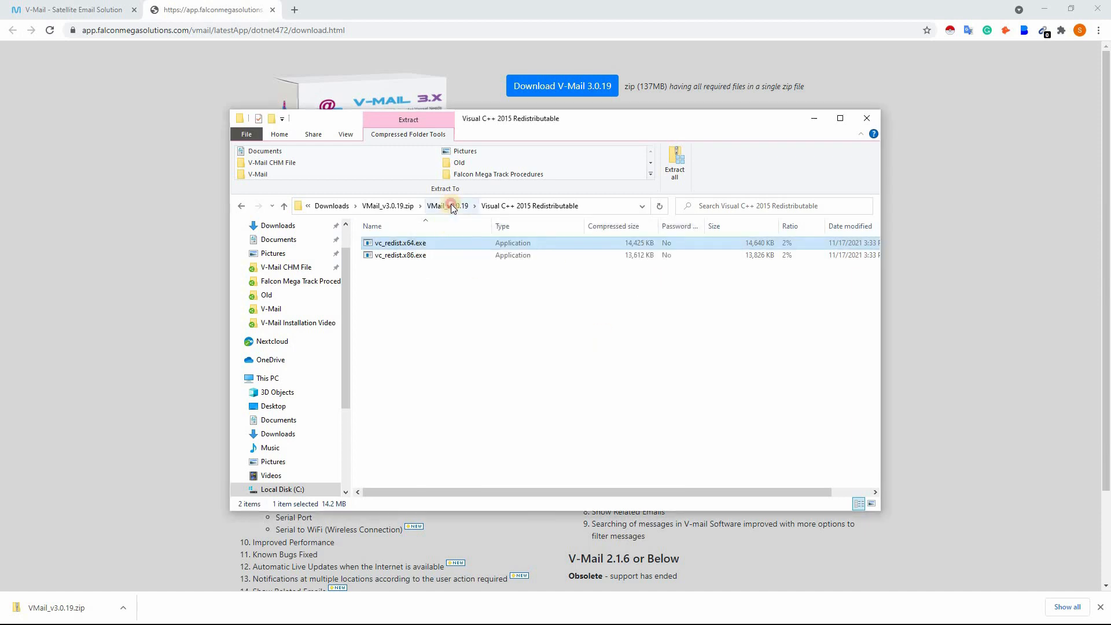
Run the .NET Framework 4.7.2 installer and close its already-installed notice.
click(450, 205)
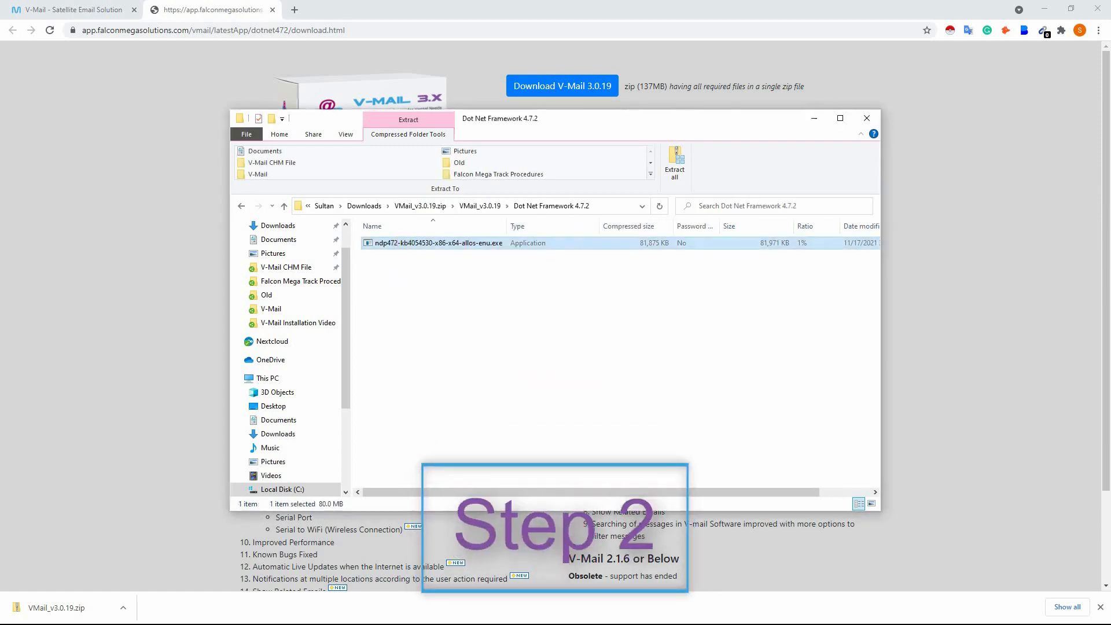
double_click(438, 243)
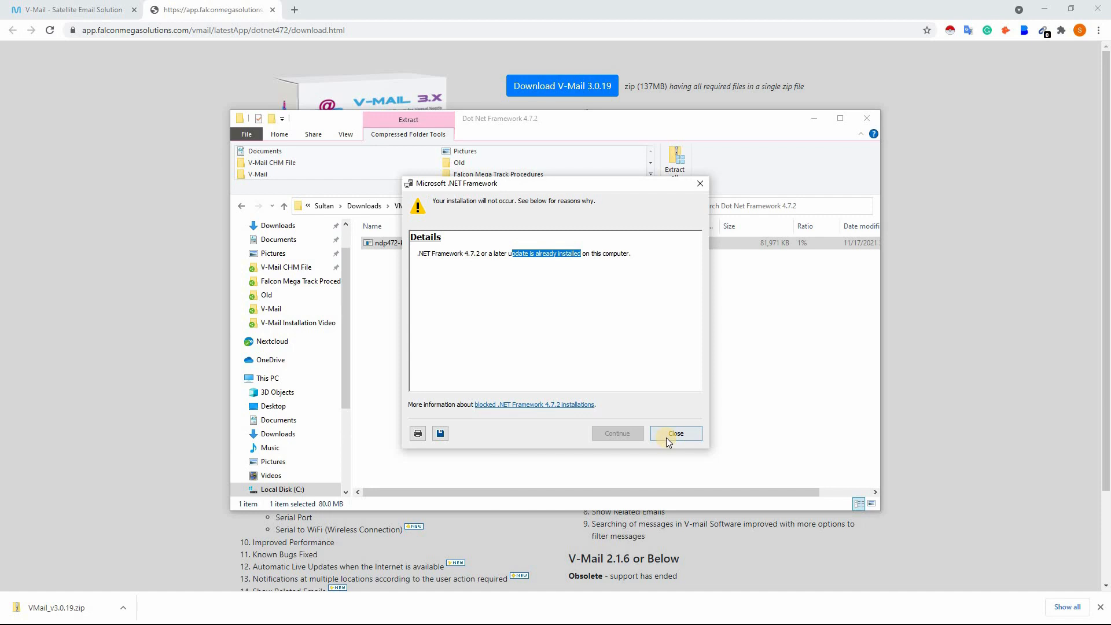
click(675, 433)
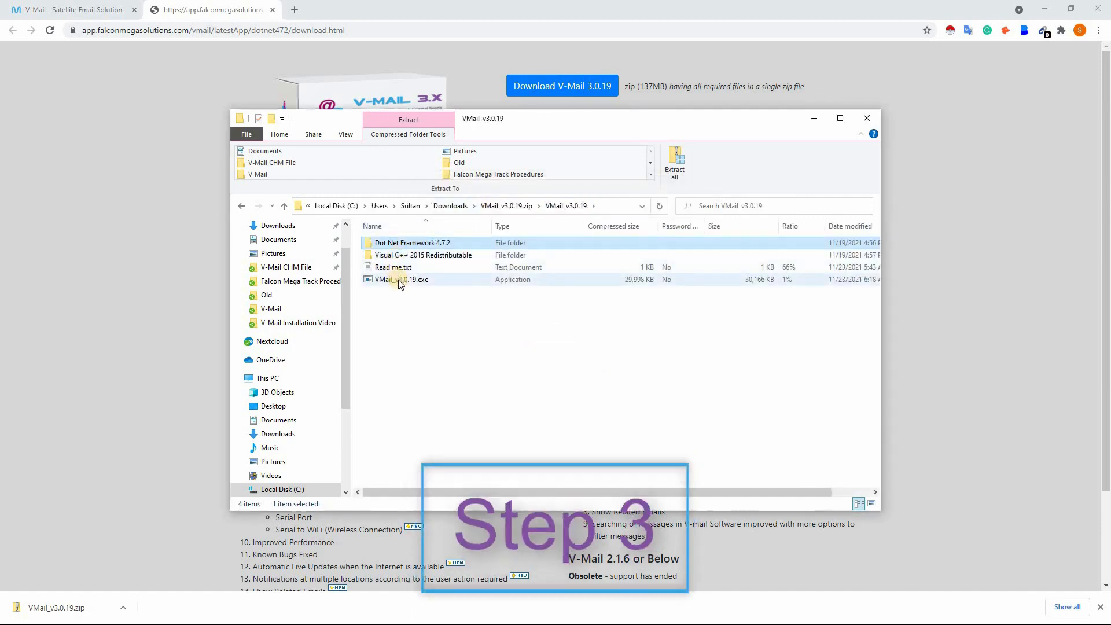
Launch VMail_v3.0.19.exe and get past the SmartScreen warning with Run anyway.
click(401, 279)
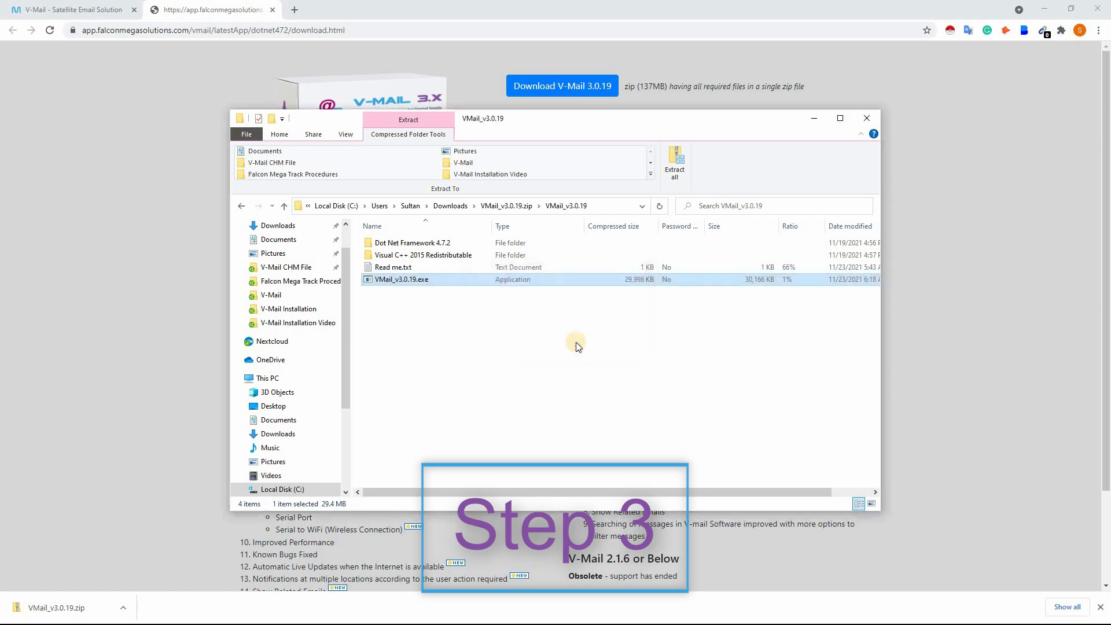
double_click(400, 279)
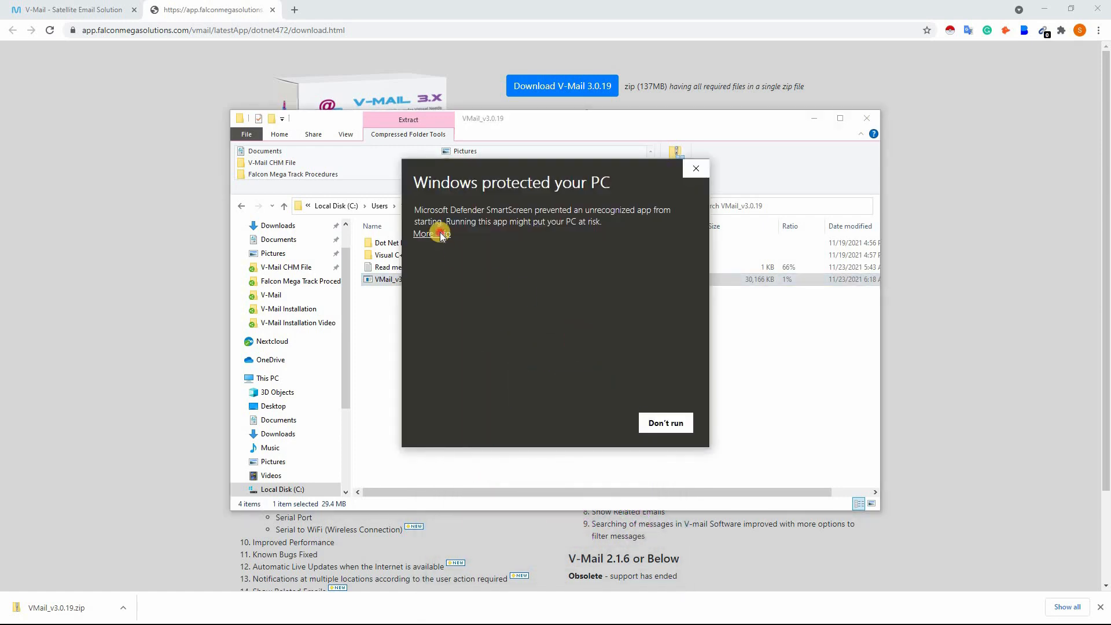
click(423, 234)
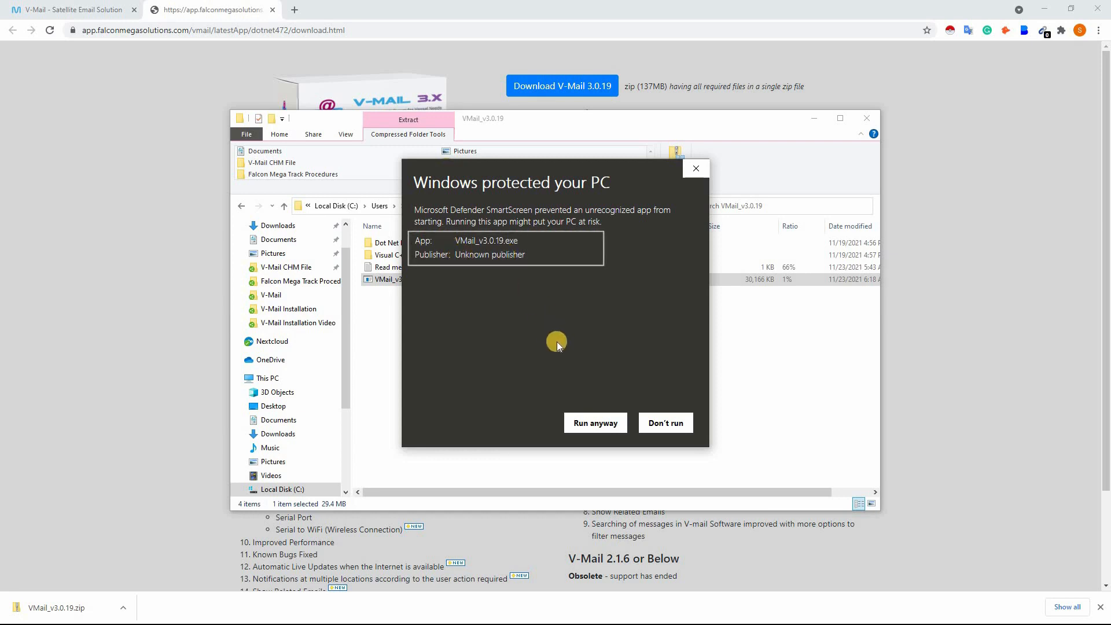
mouse_move(596, 423)
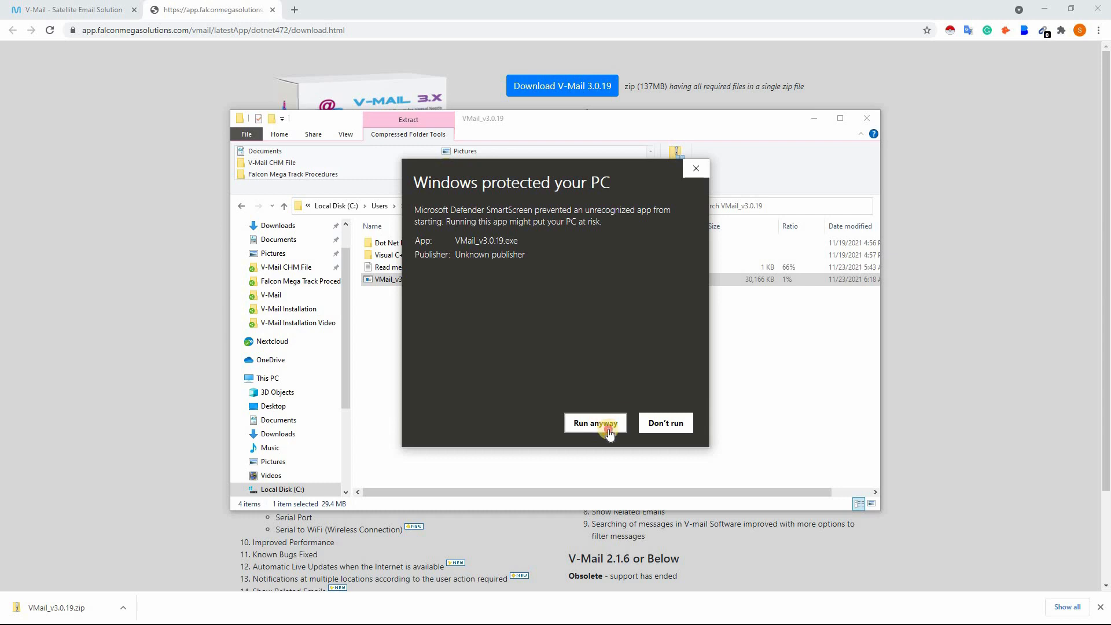
click(596, 423)
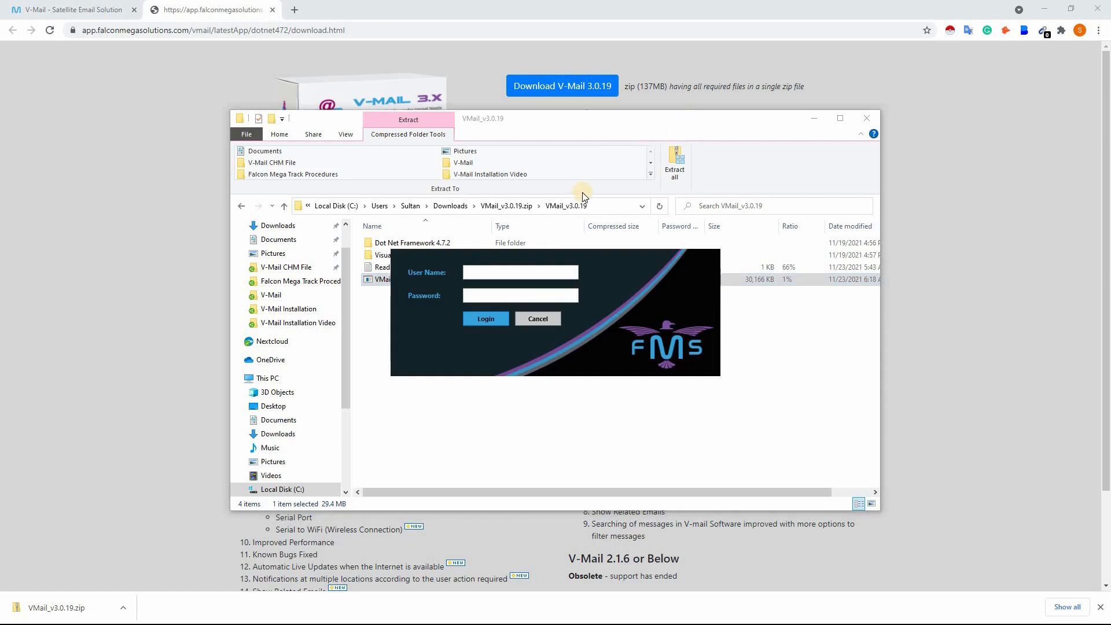
Enter user name 'admin' and rerun the V-Mail 3.0.19 installer to reach Settings.
click(520, 272)
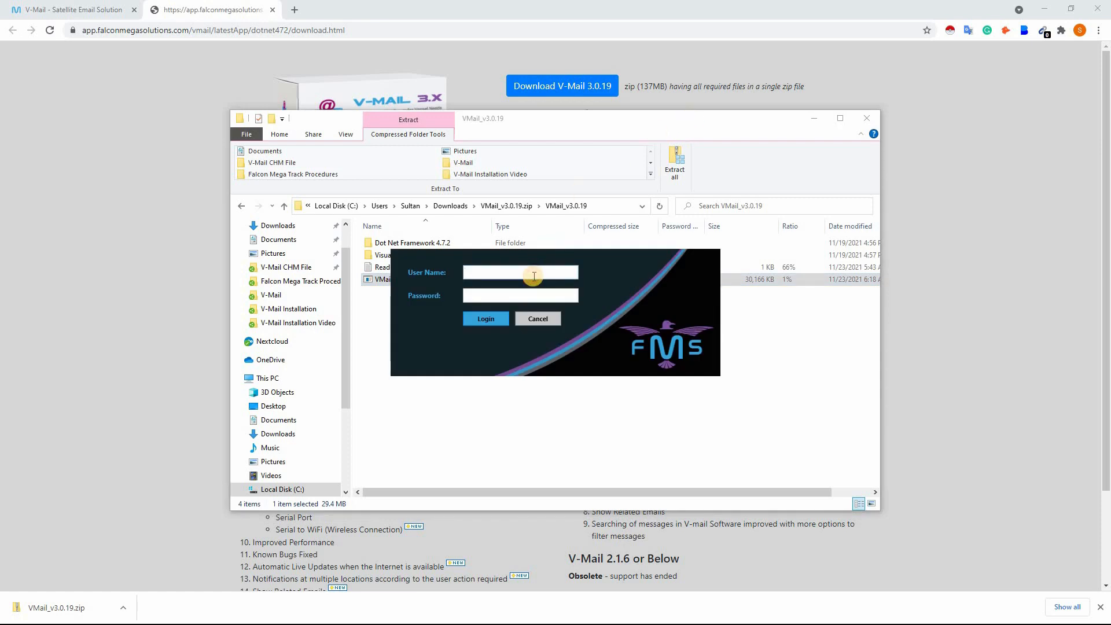
text(admin)
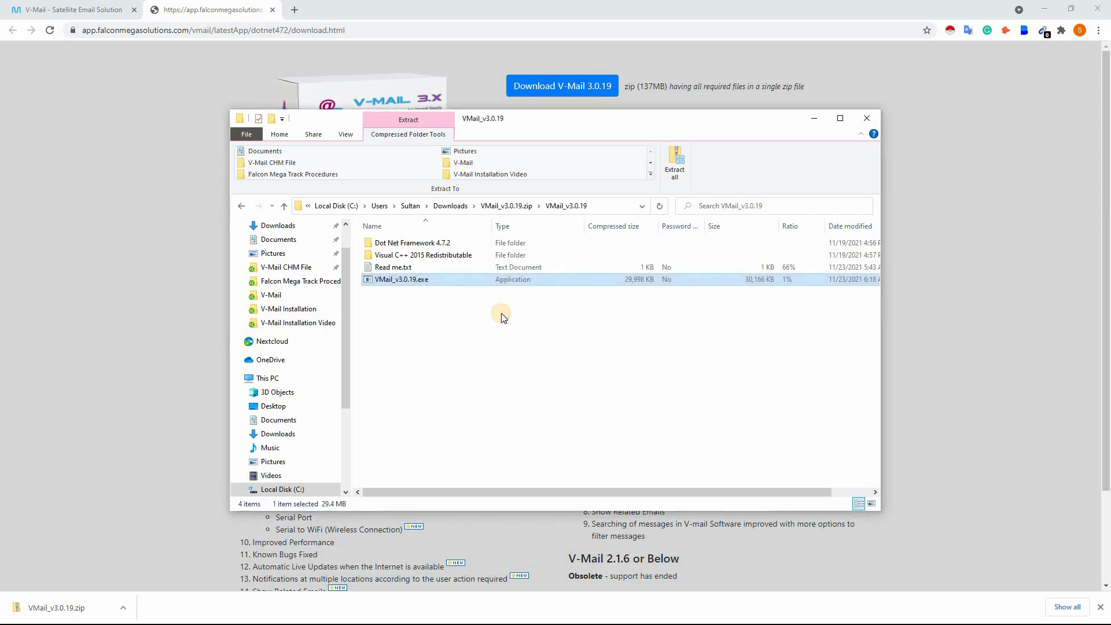
double_click(400, 279)
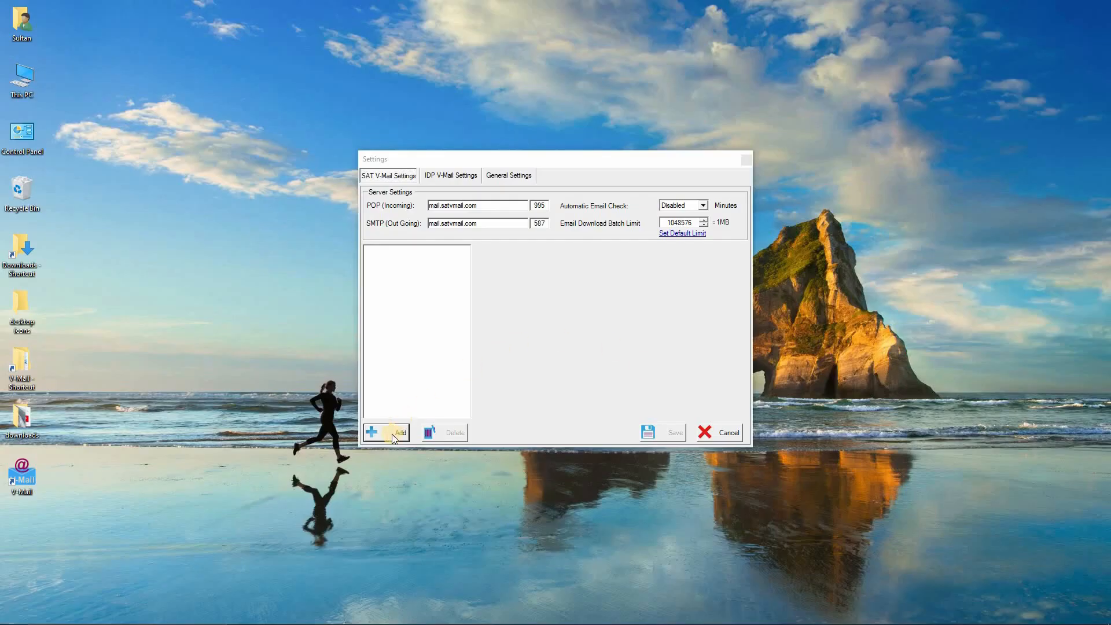
Save mailbox 'White Star' ('whitestar'), signature 'Bell Marinite Services', assigned to admin.
click(392, 433)
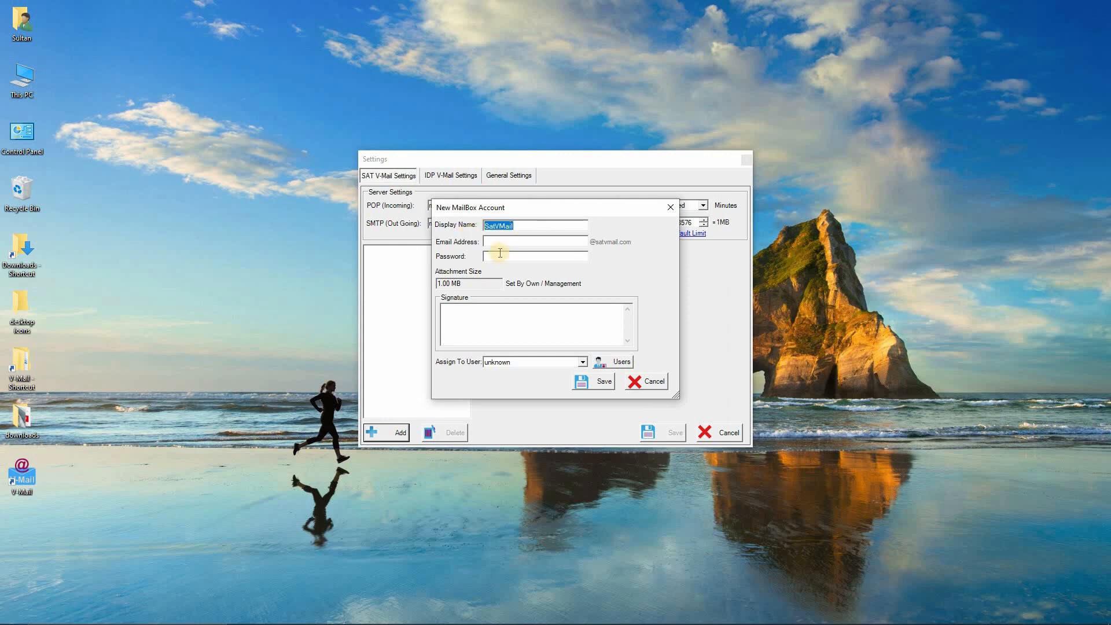
text(White Star)
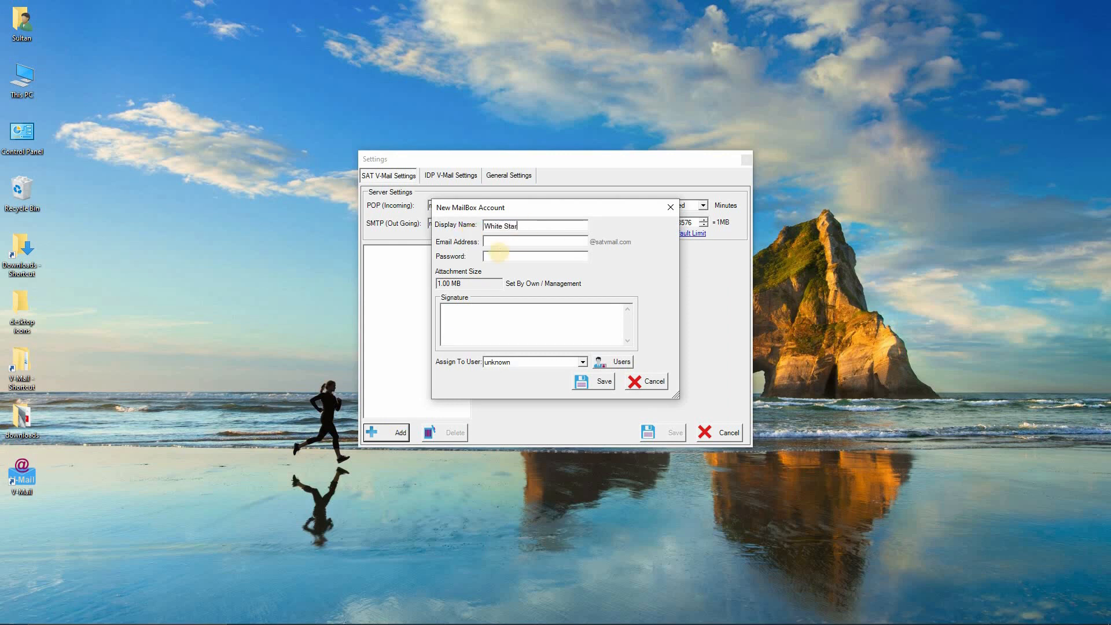
text(whitestar)
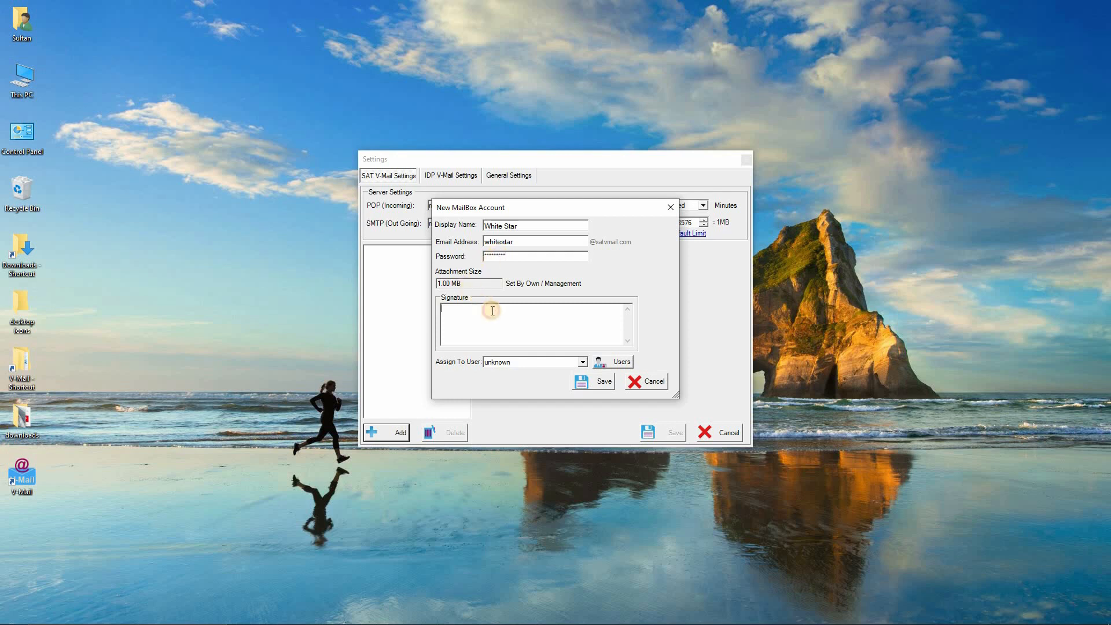
text(Bell)
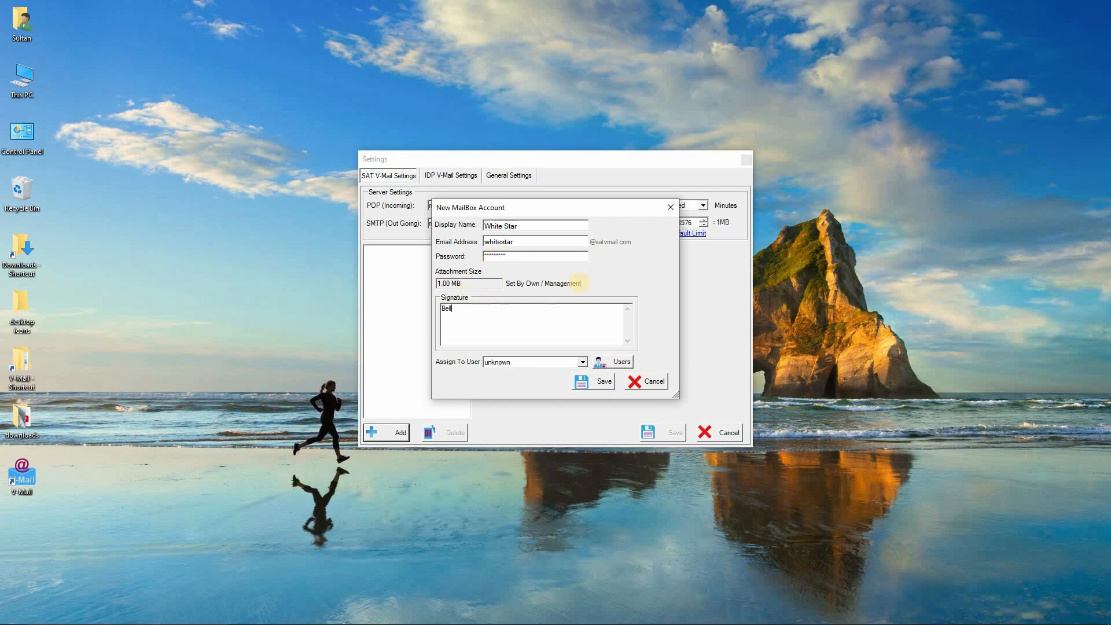
text(Marinite Services)
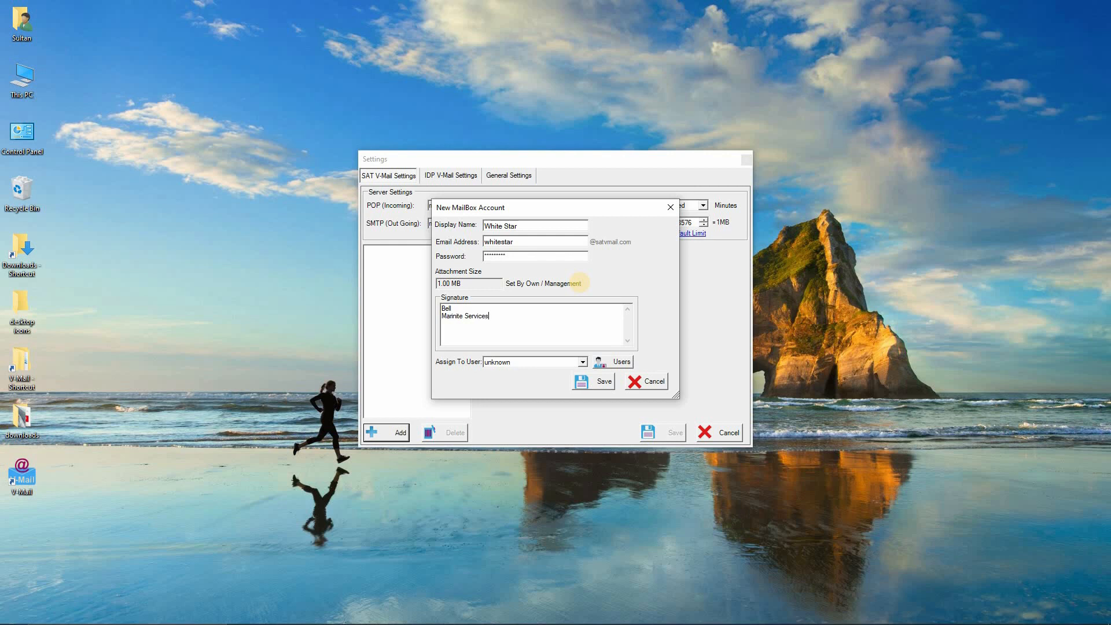
click(583, 363)
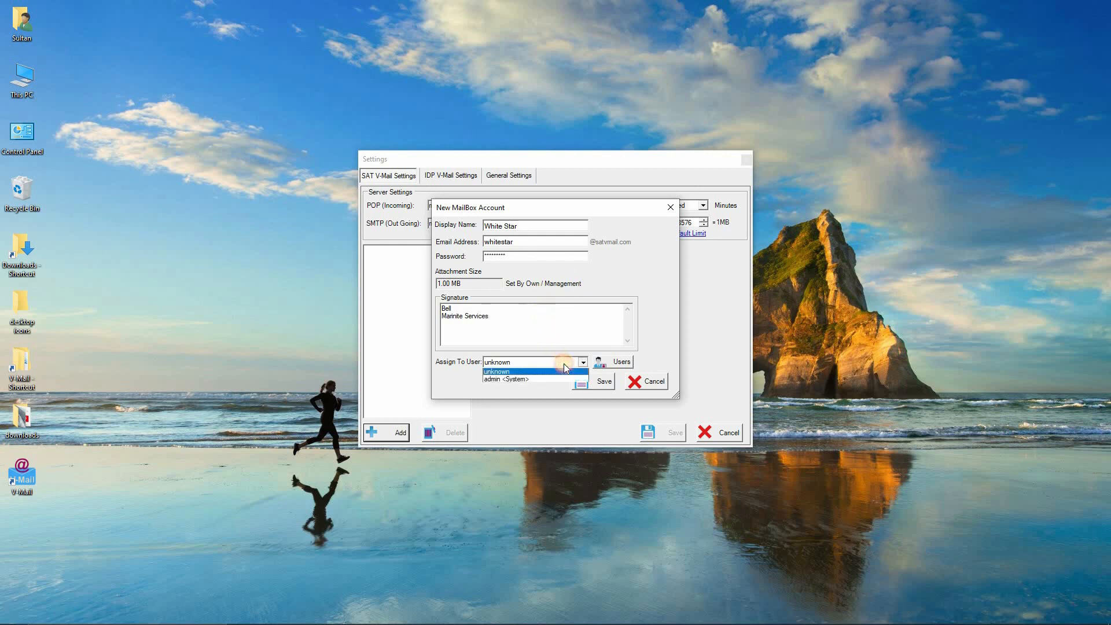
click(509, 379)
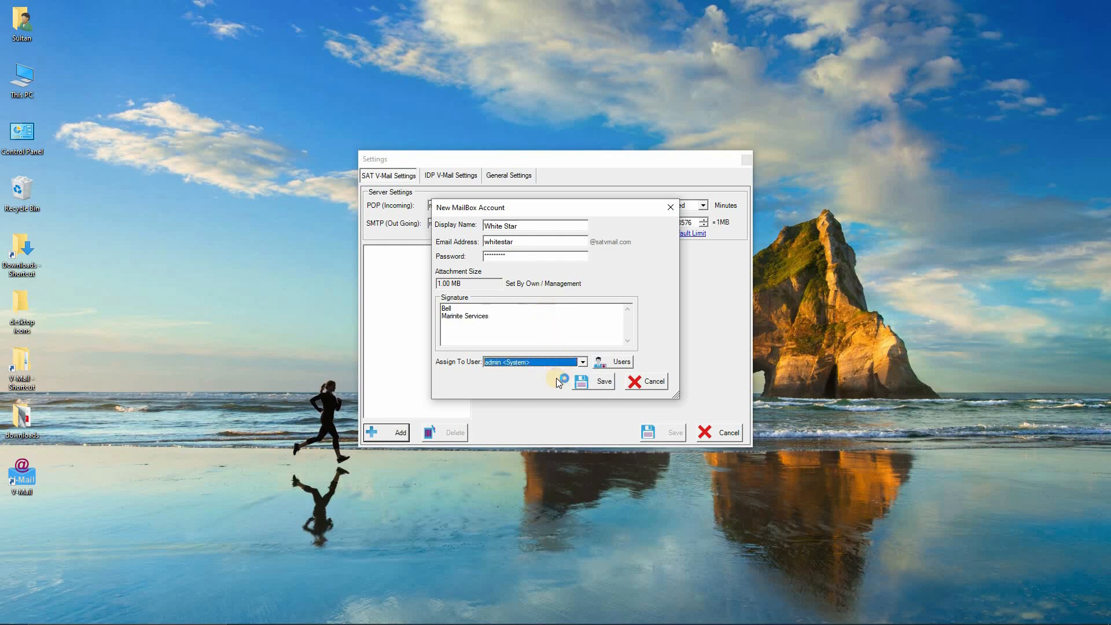
click(598, 382)
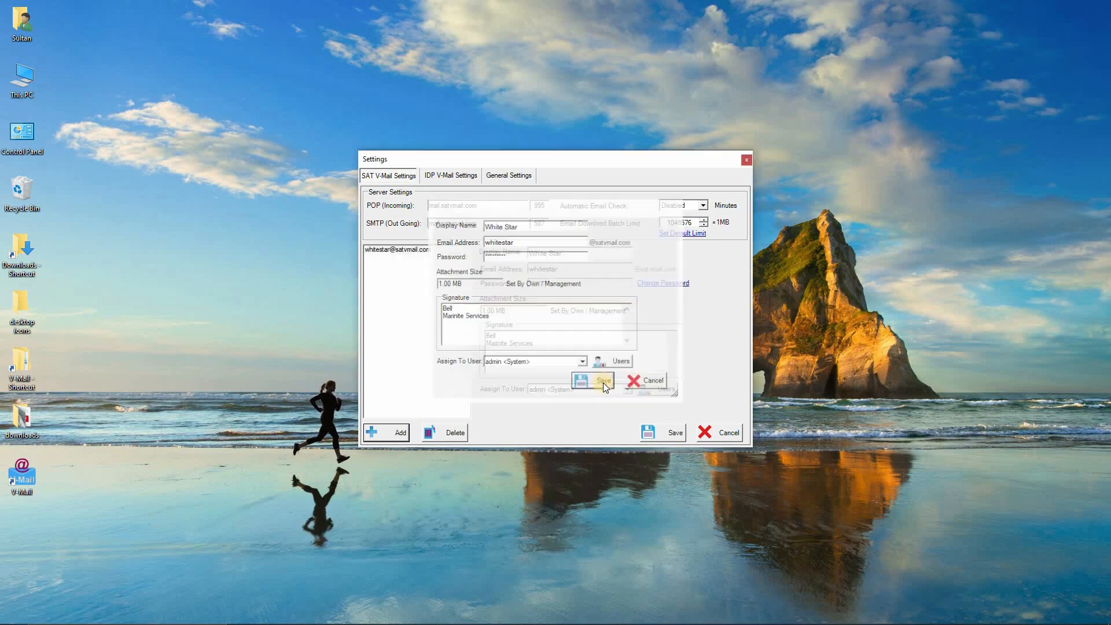
click(594, 381)
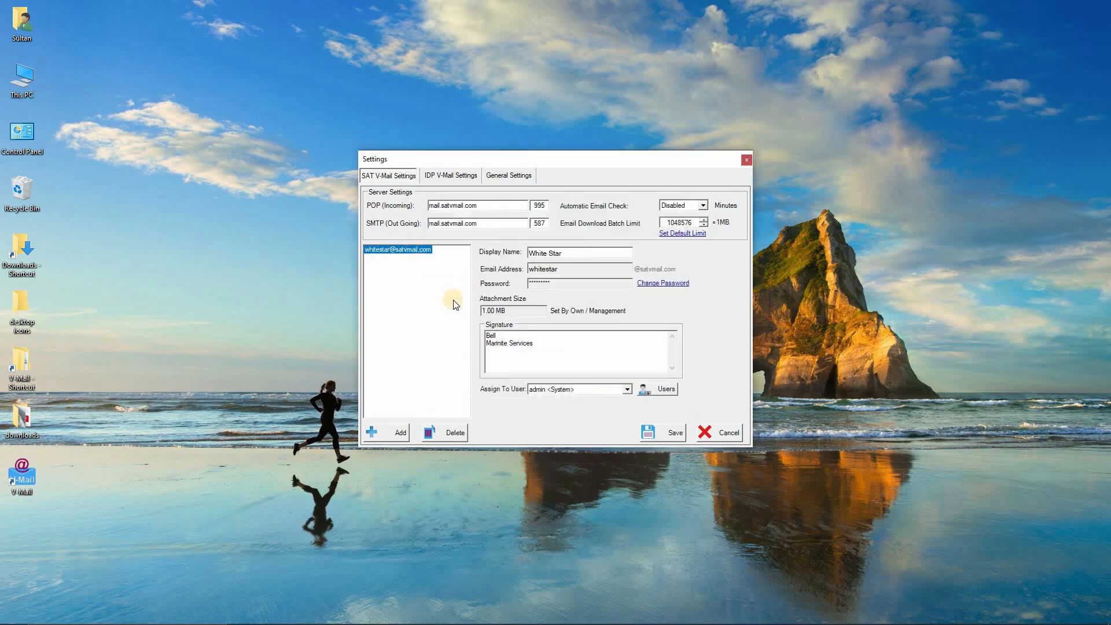
Save IDP mailbox 'Whitestar IDP' (whitestar, From Name 'Bell') assigned to admin.
click(450, 174)
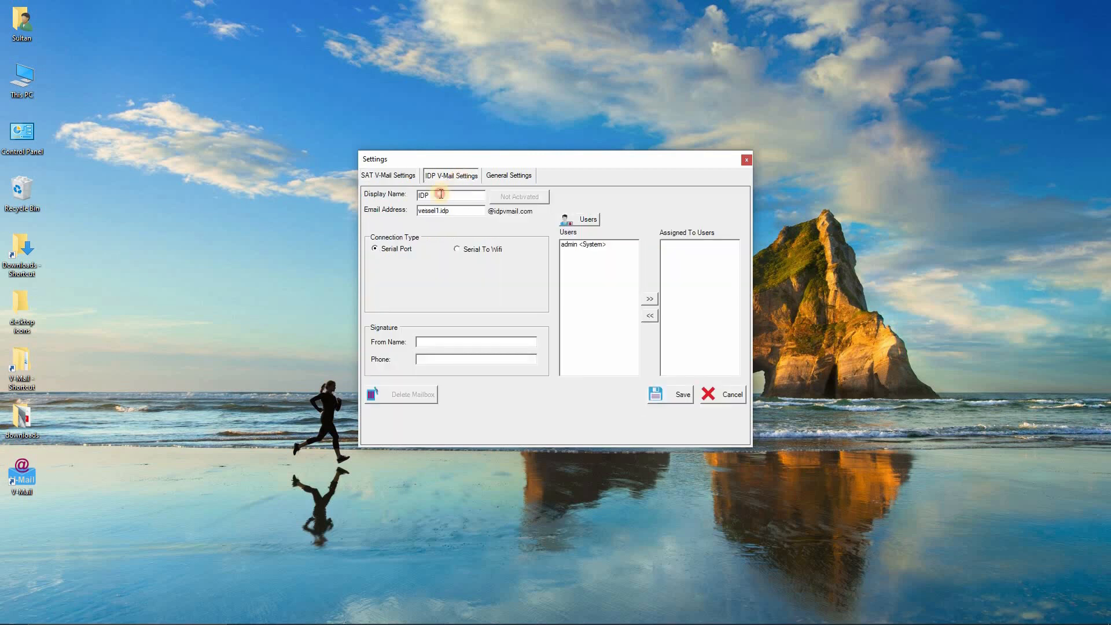
text(Whitestar IDP)
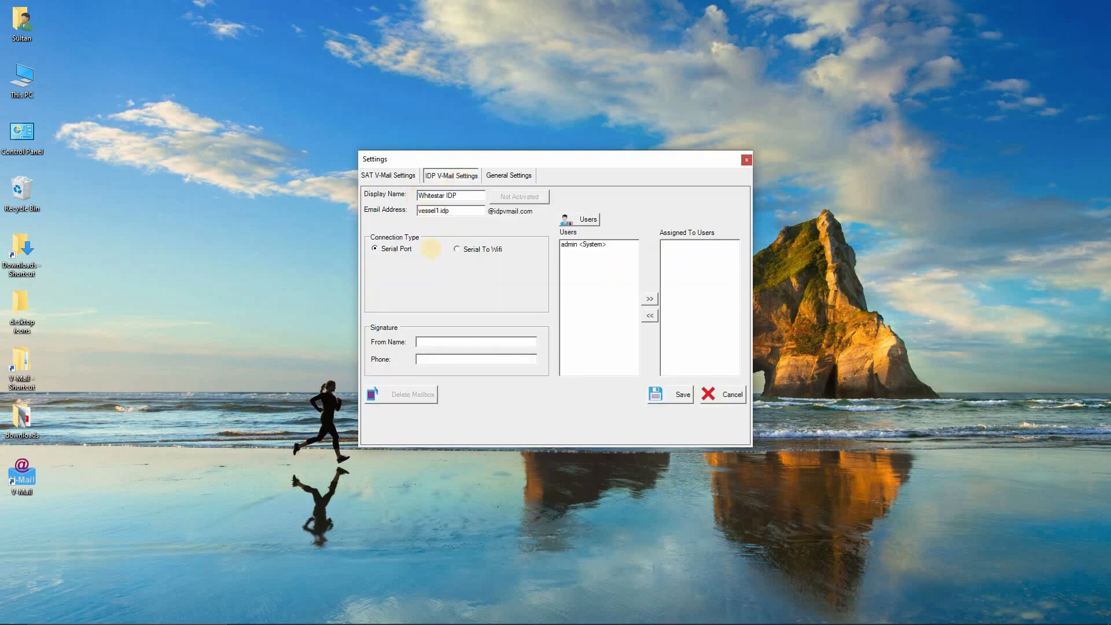
text(whitesta)
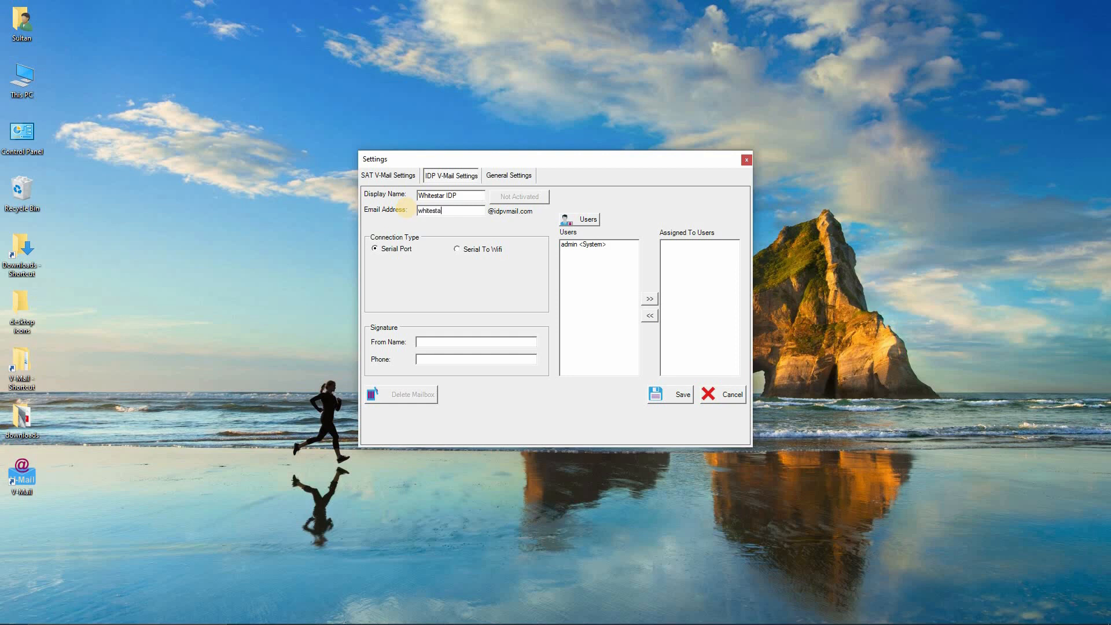
text(Bell)
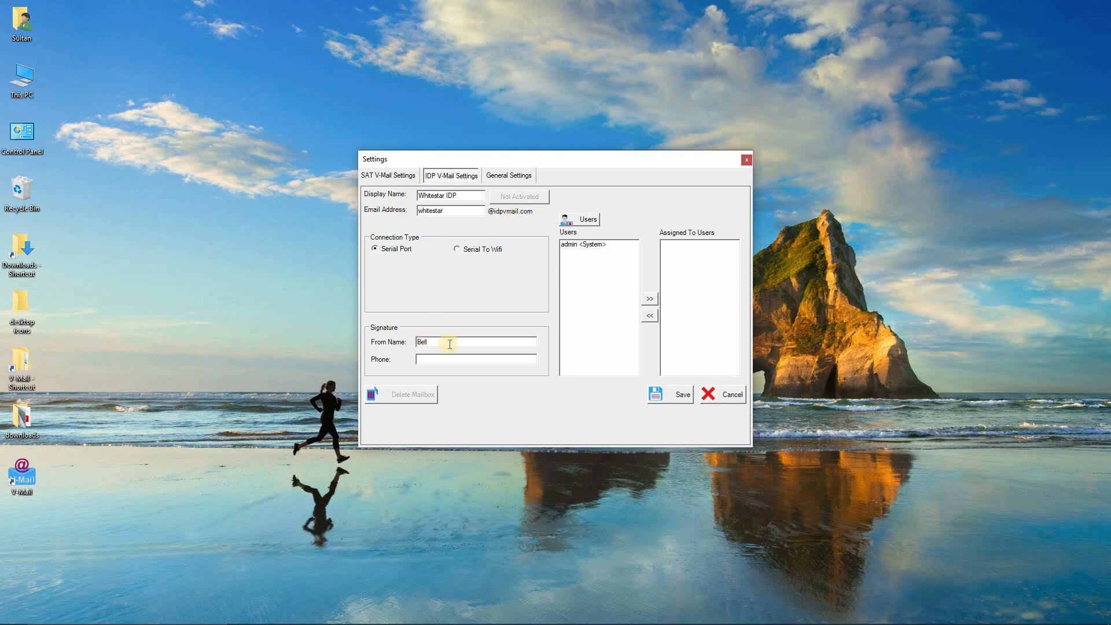
click(583, 244)
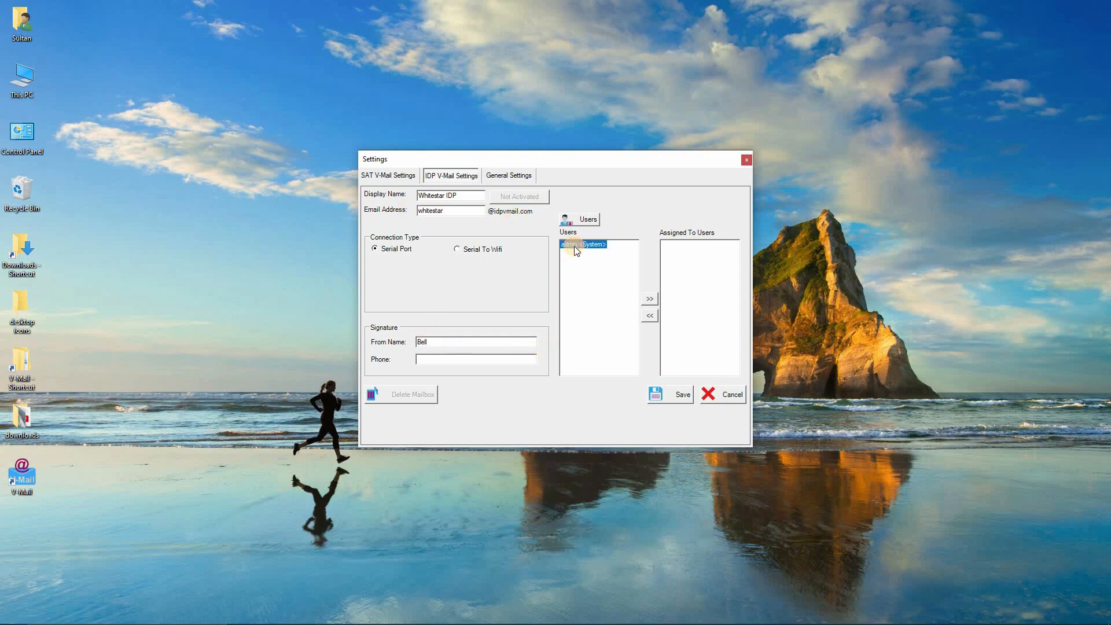
click(648, 298)
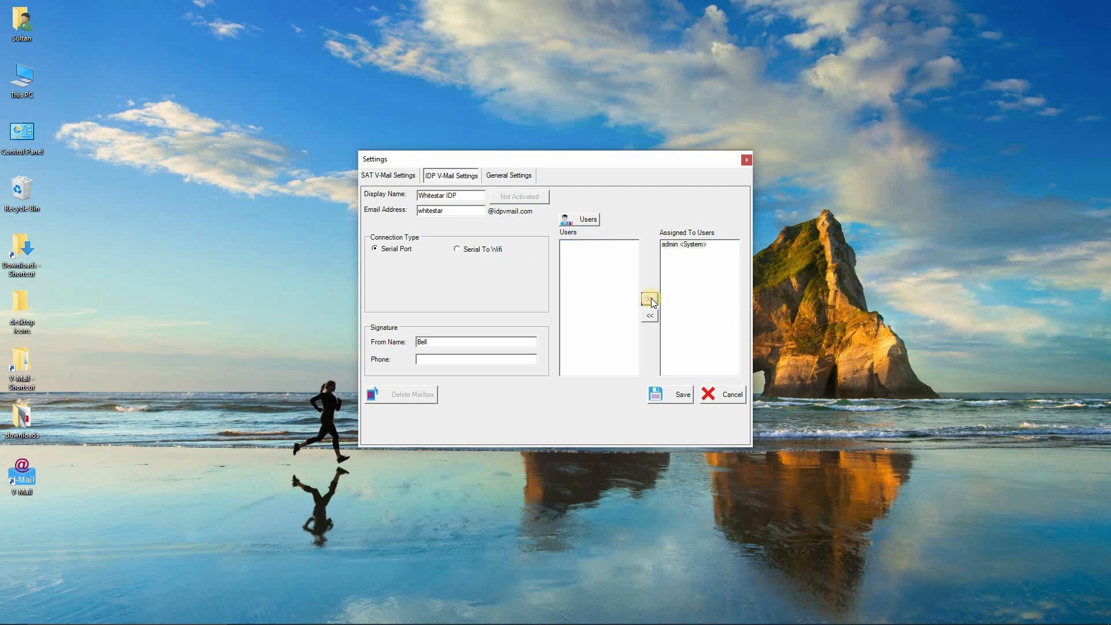
click(669, 394)
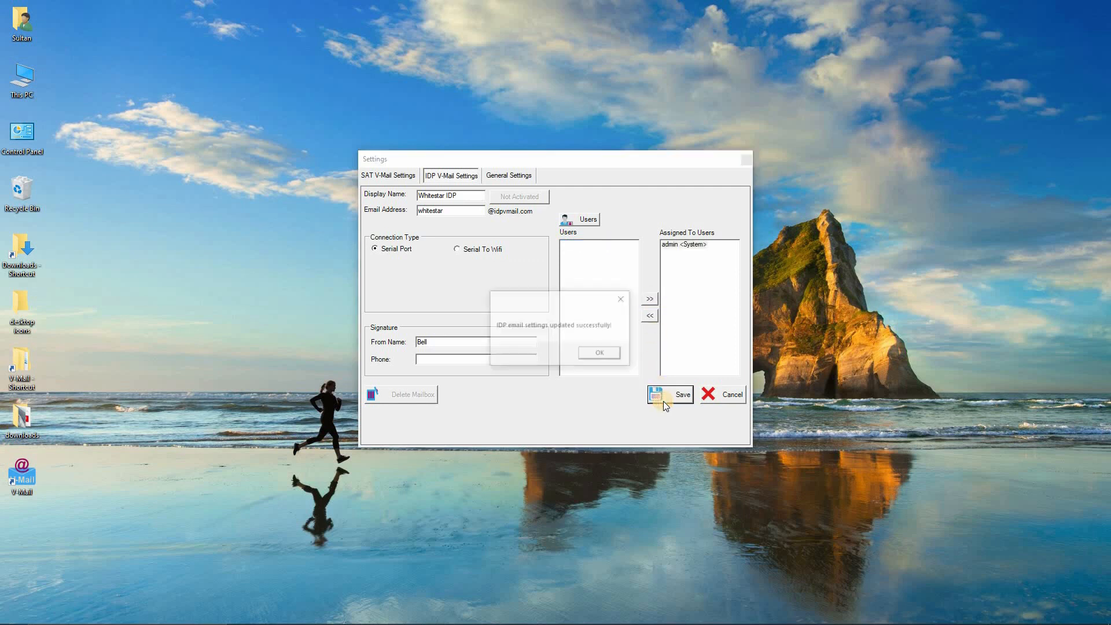
click(598, 353)
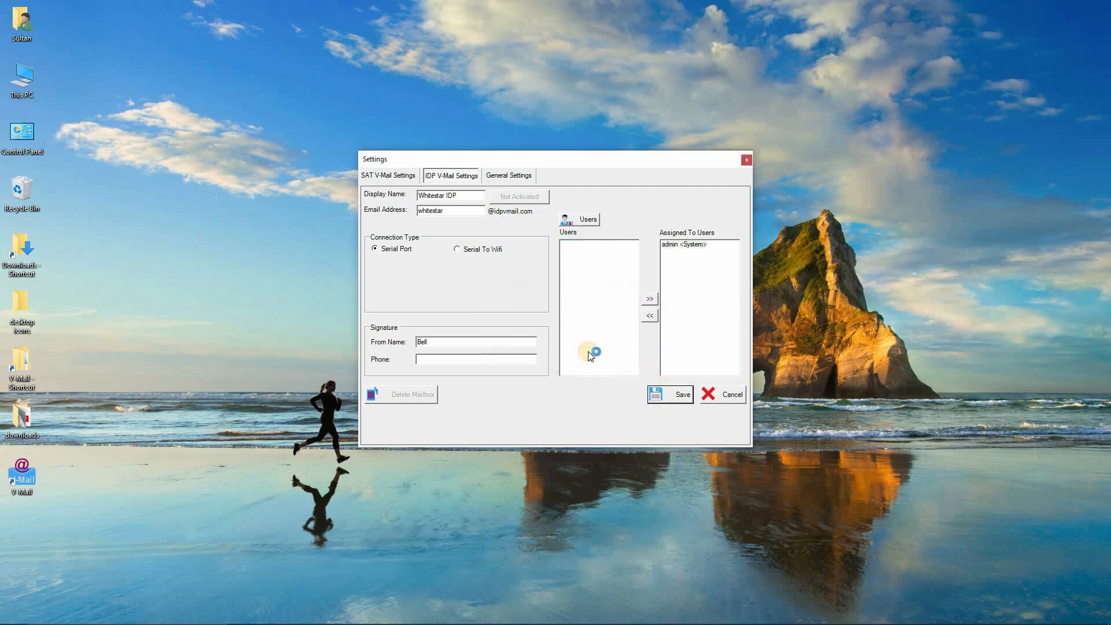
mouse_move(719, 192)
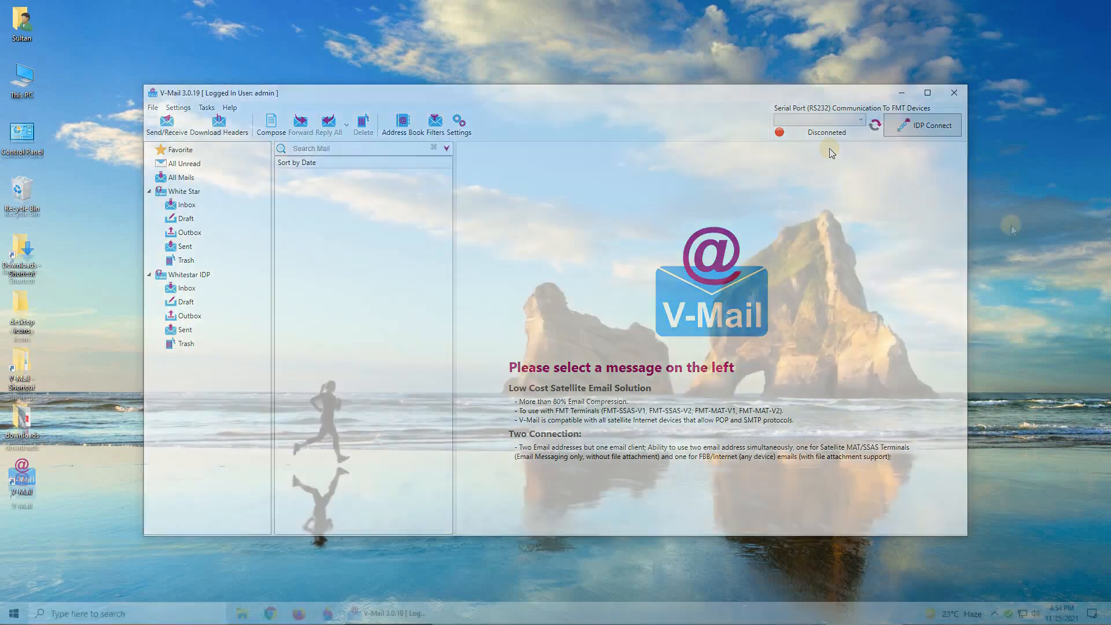
Minimize the V-Mail main window listing White Star and Whitestar IDP folders.
click(901, 92)
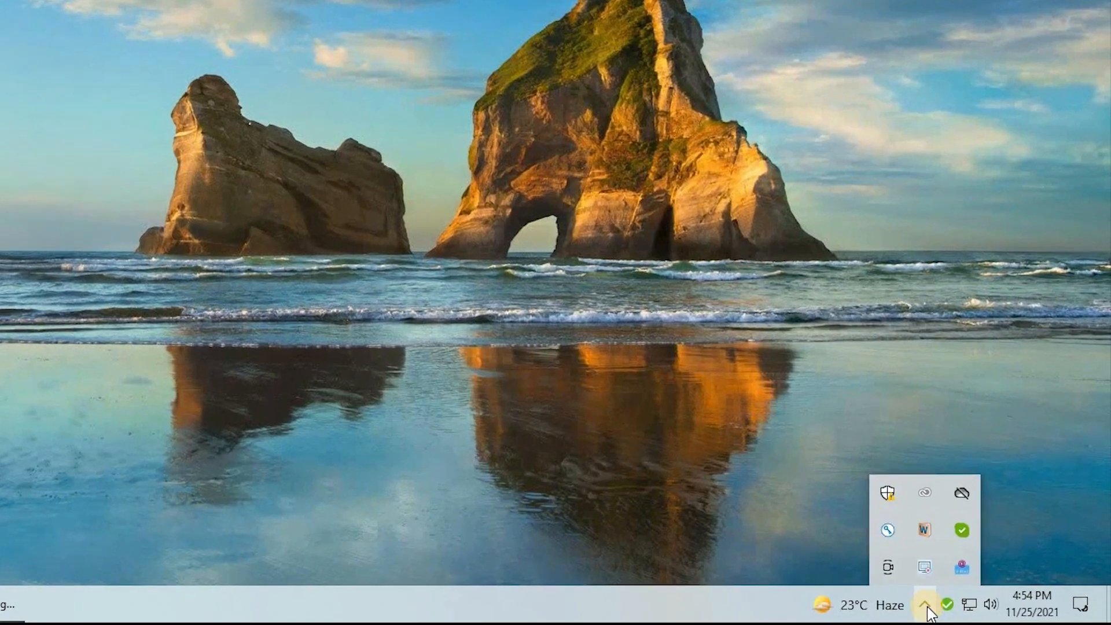
mouse_move(962, 568)
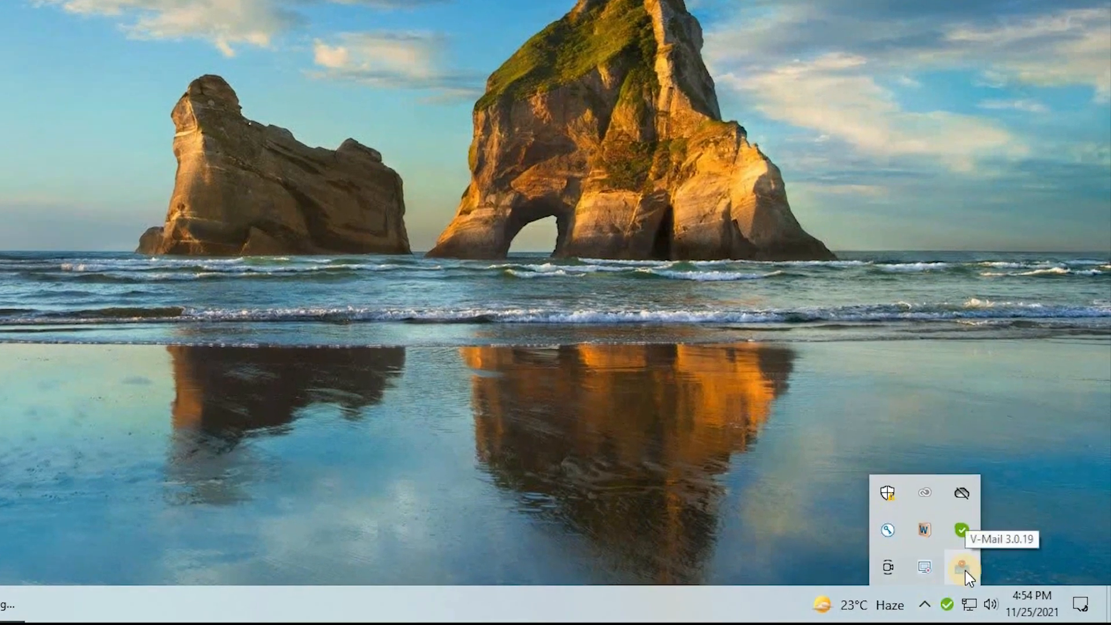
mouse_move(988, 608)
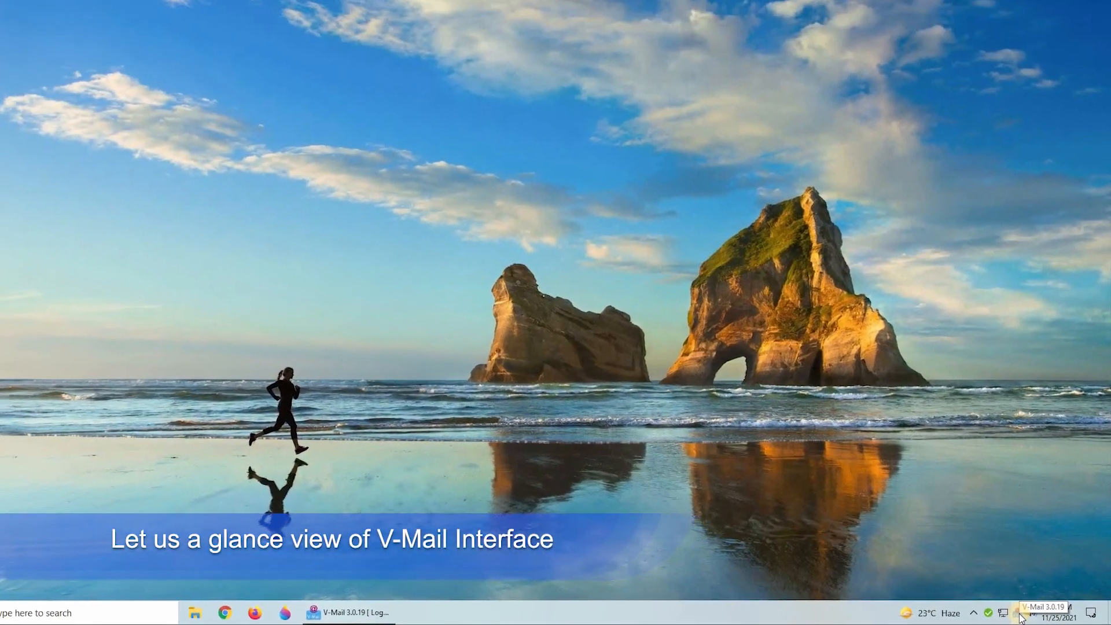
Restore the V-Mail window from the taskbar and browse its menus, ending on Help.
click(350, 612)
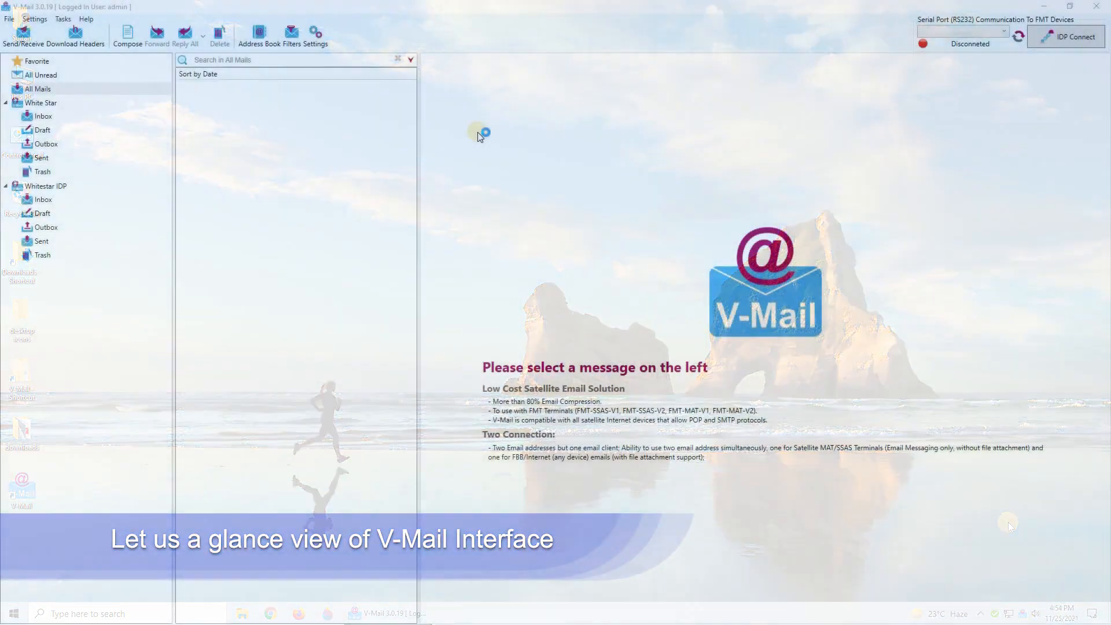
click(9, 19)
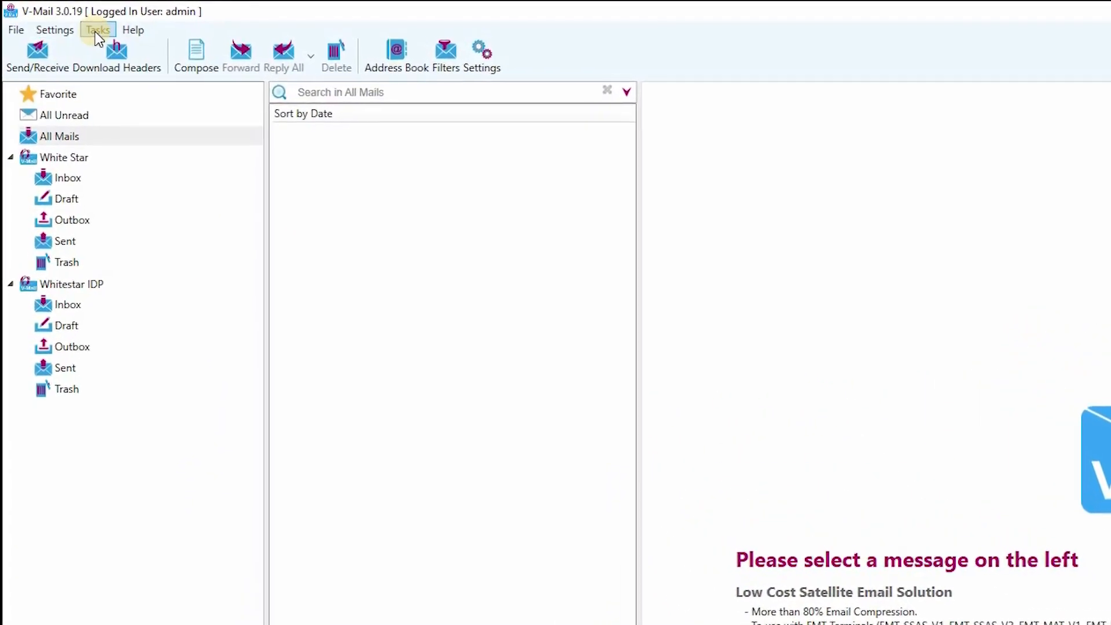
click(140, 32)
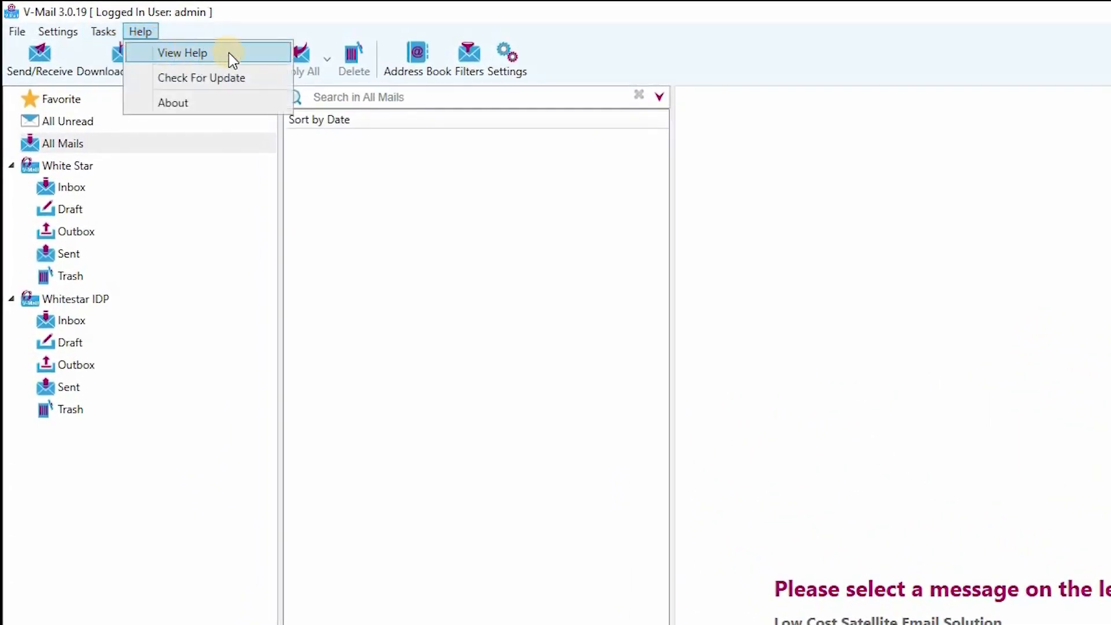
mouse_move(279, 30)
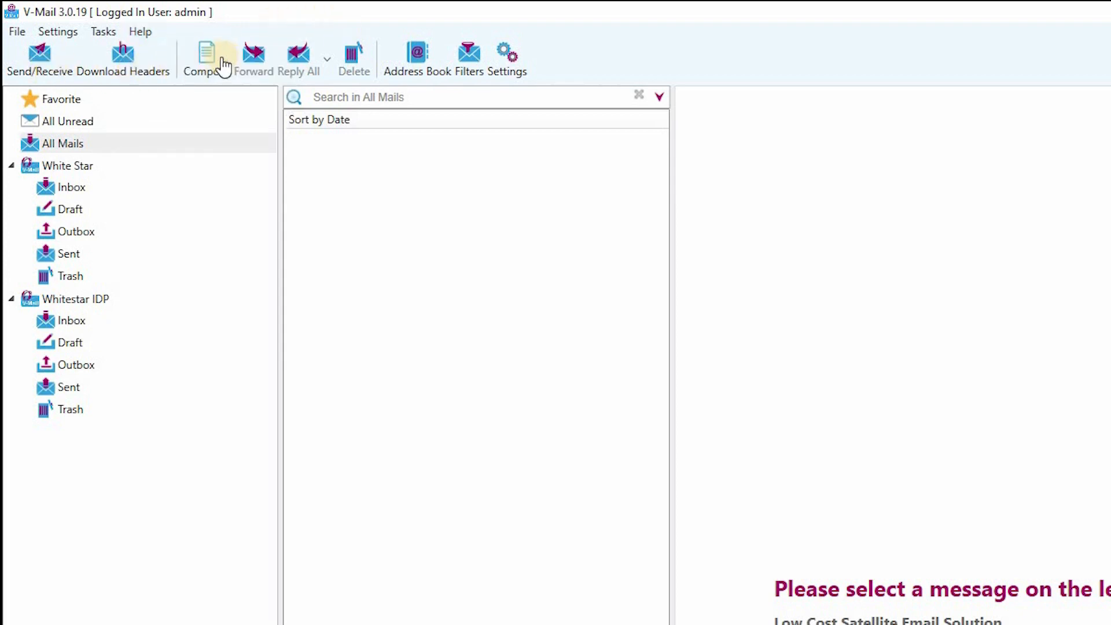
mouse_move(506, 60)
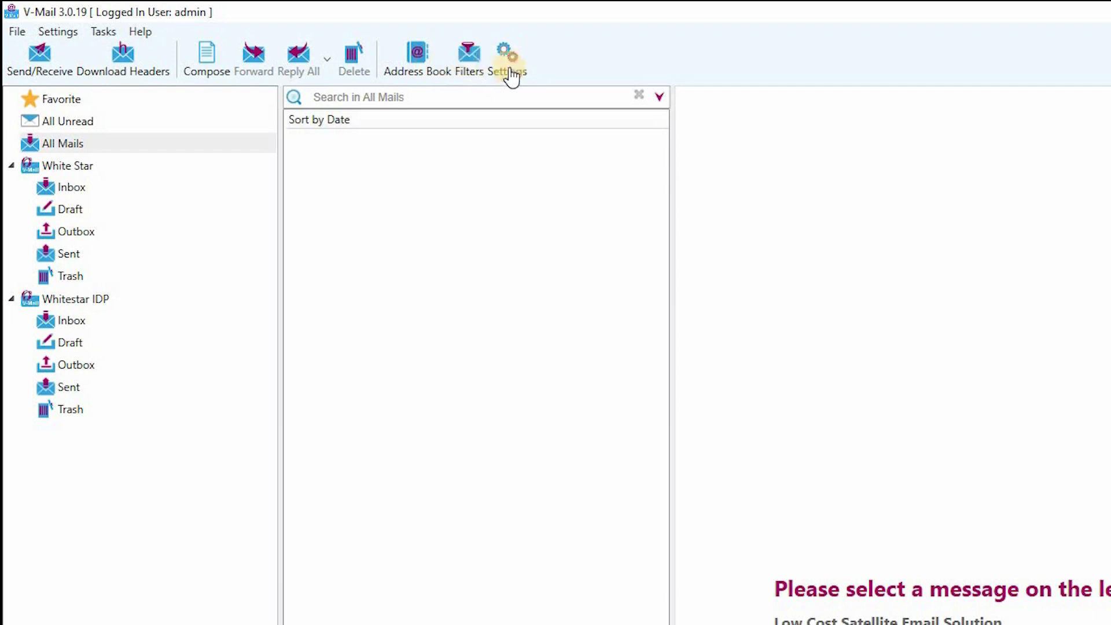